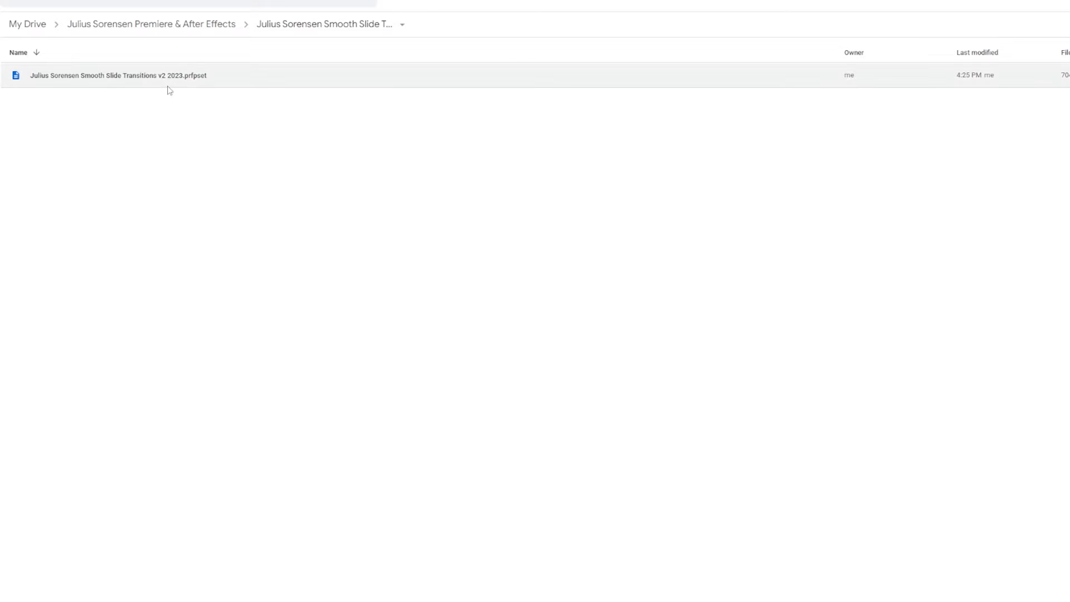
Download the Smooth Slide Transitions v2 2023 .prfpset file from Google Drive
right_click(118, 76)
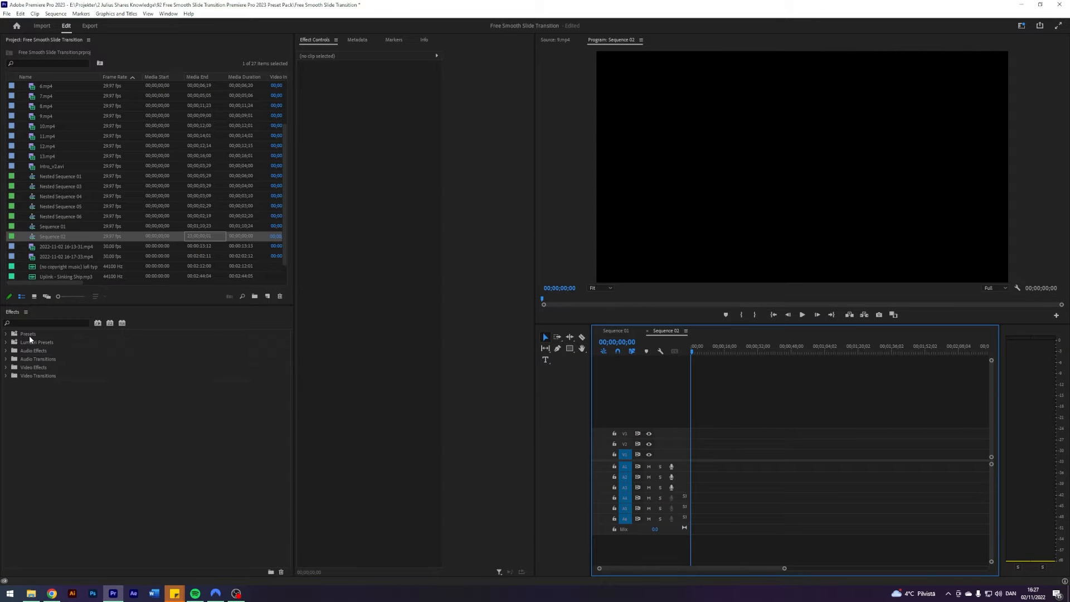
Import the downloaded .prfpset file through Presets > Import Presets in the Effects panel
right_click(28, 334)
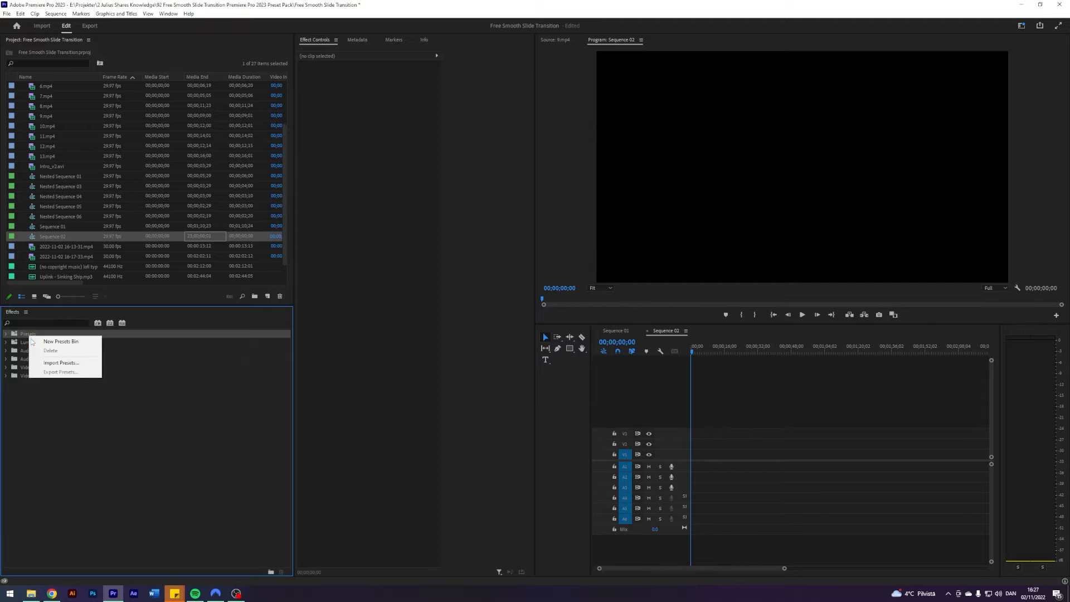
click(61, 363)
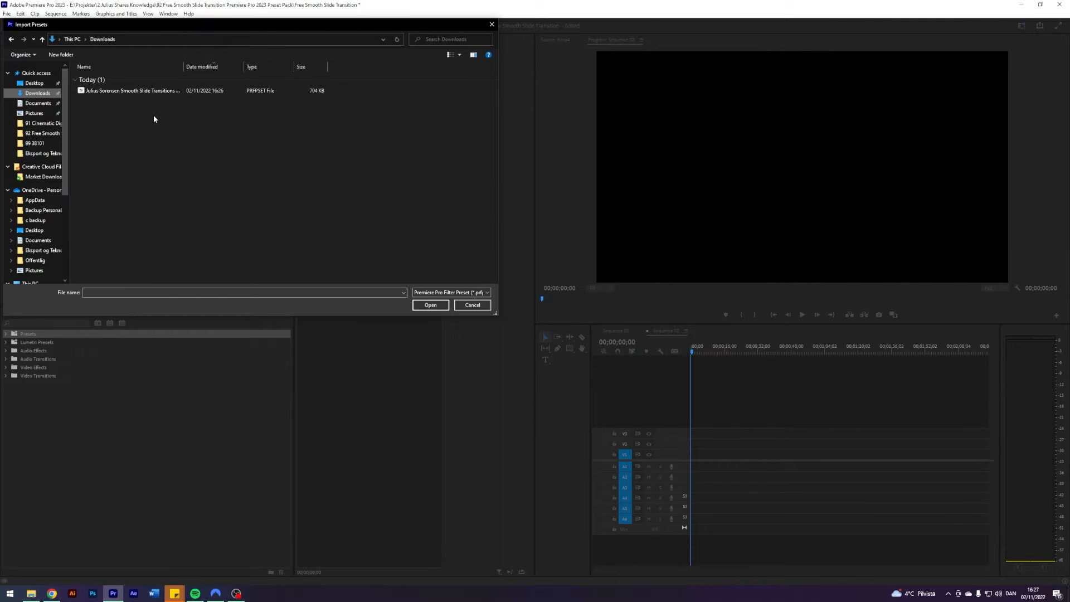
click(429, 305)
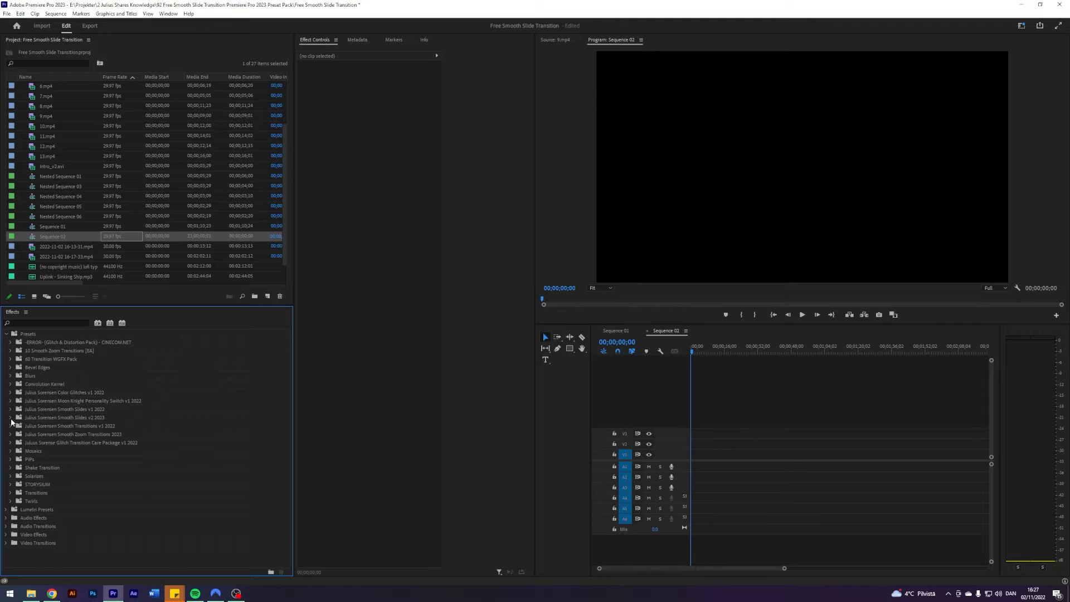
Expand Smooth Slides v2 2023, peek at Offset Slides - No Stretch, and reveal extra add-ons
click(10, 417)
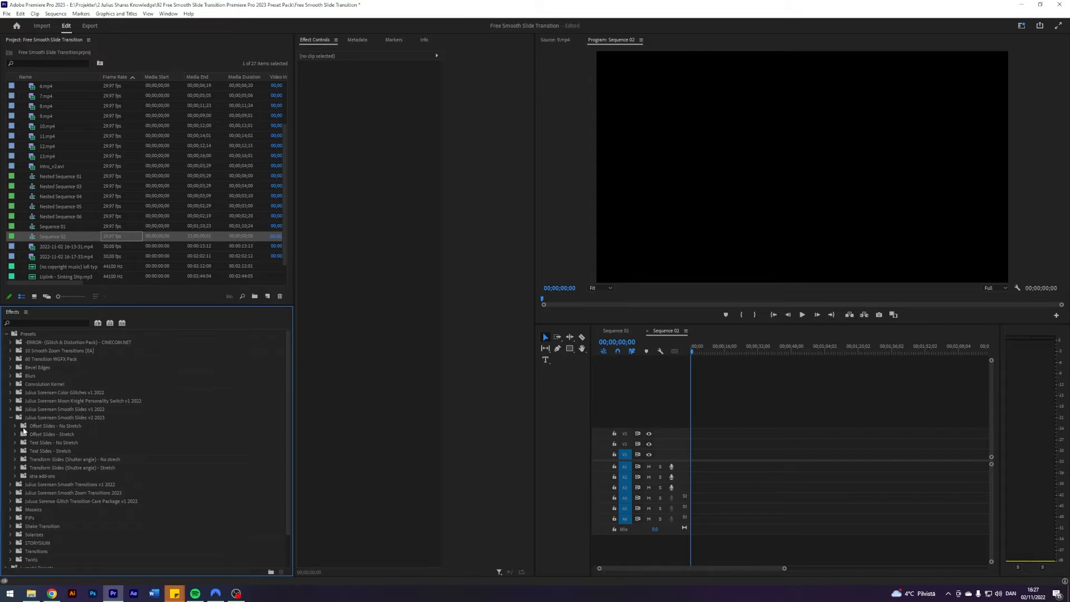
mouse_move(36, 442)
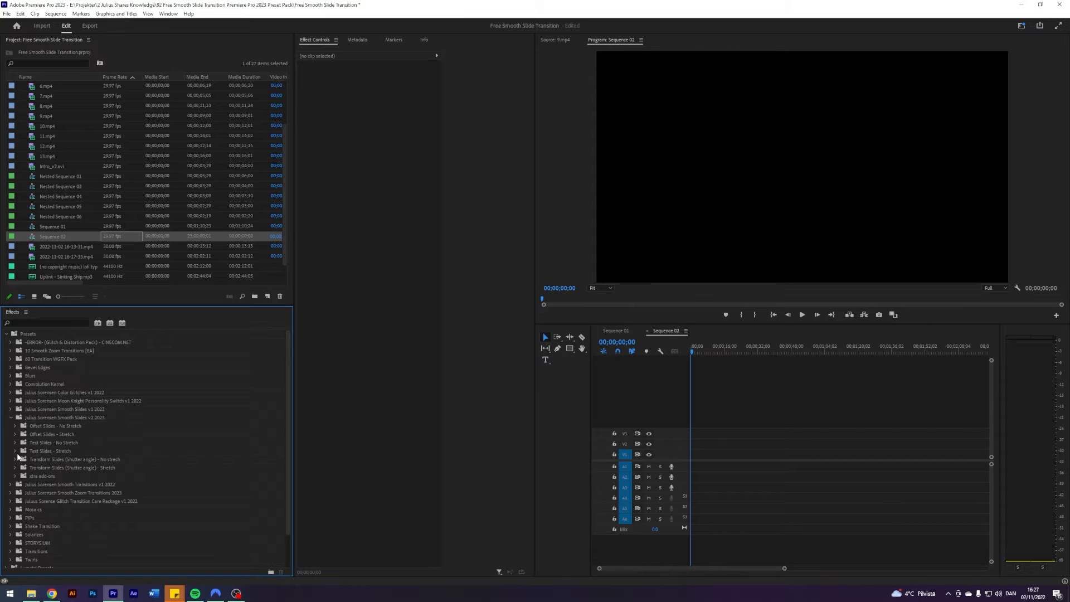
mouse_move(19, 464)
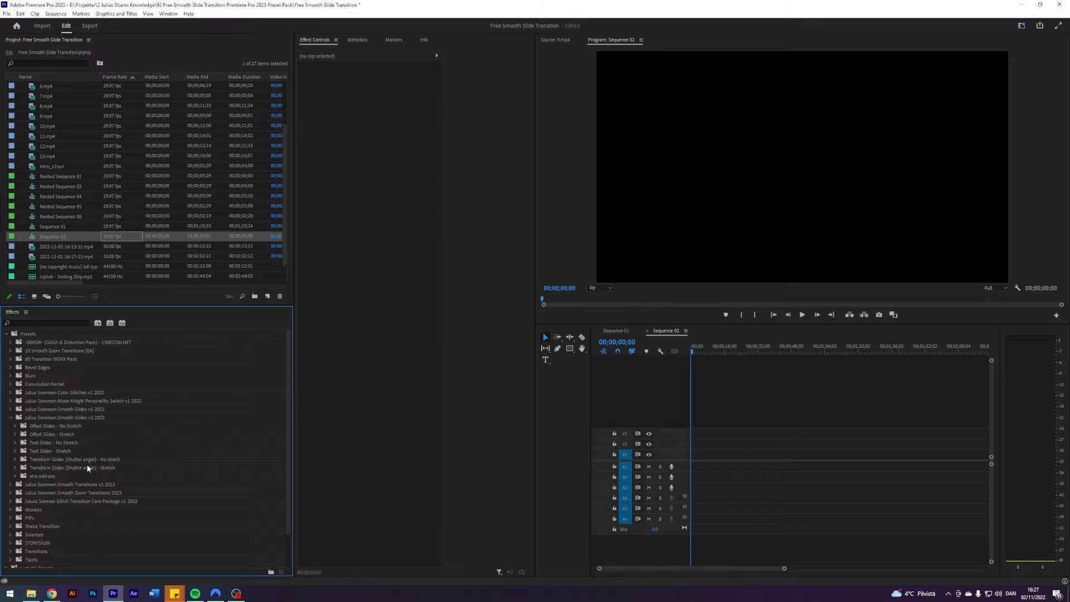
mouse_move(39, 469)
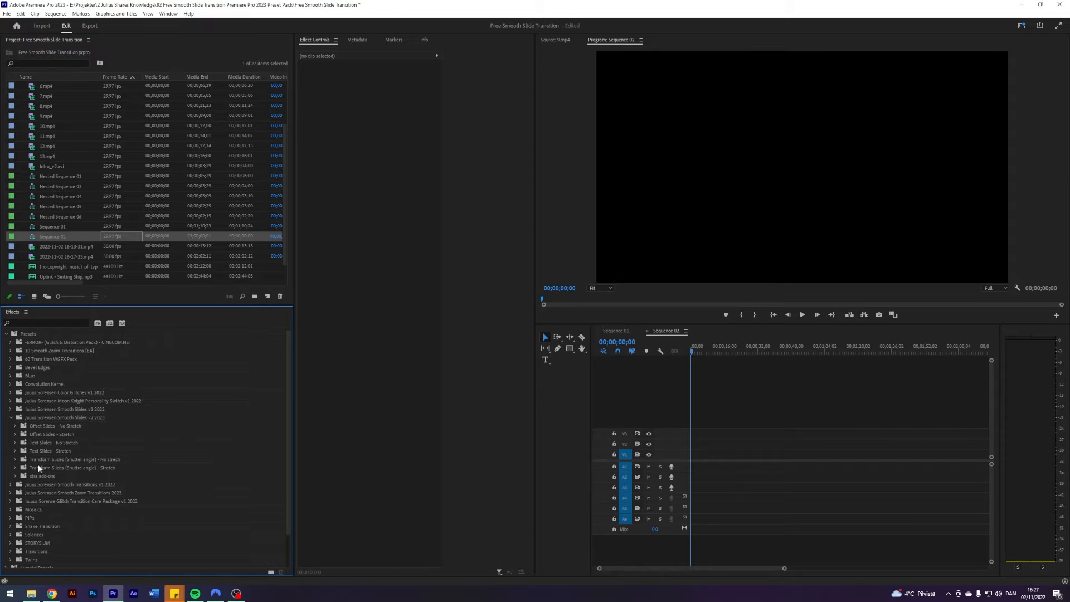
mouse_move(84, 473)
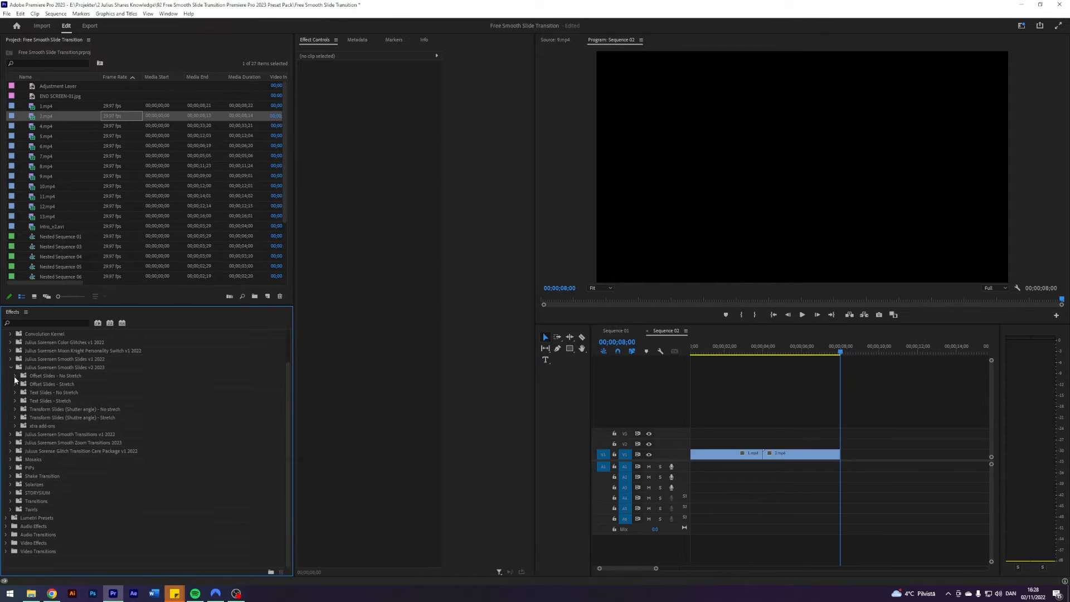
click(15, 375)
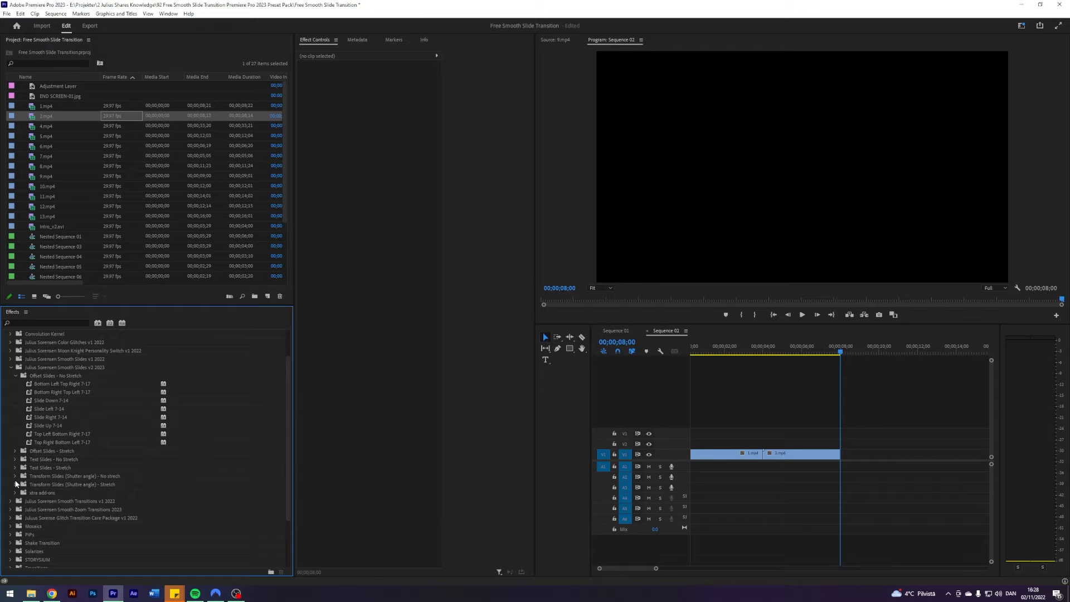
click(16, 375)
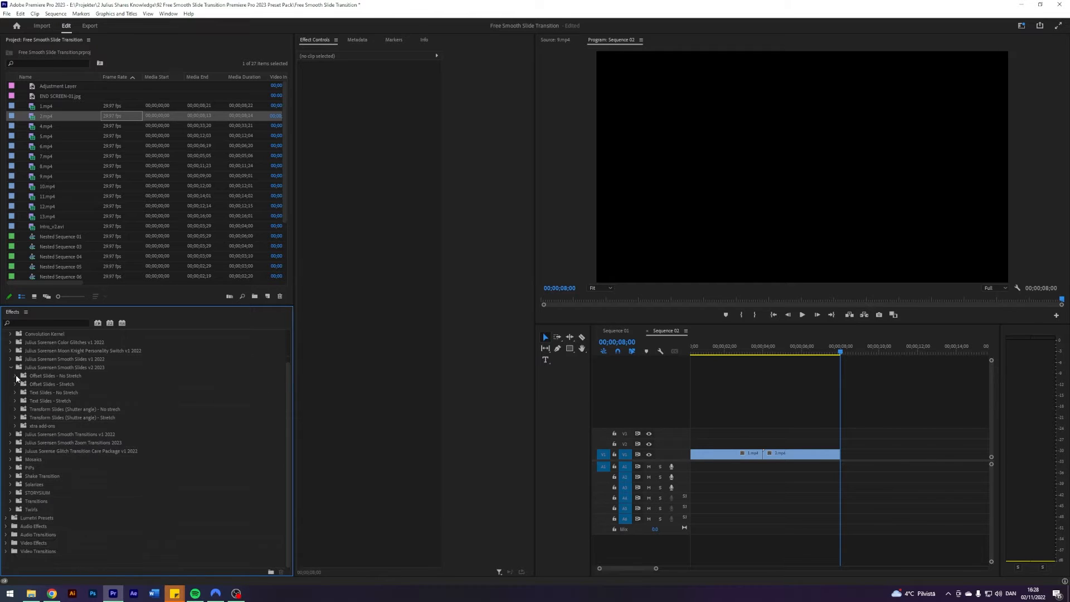
click(15, 383)
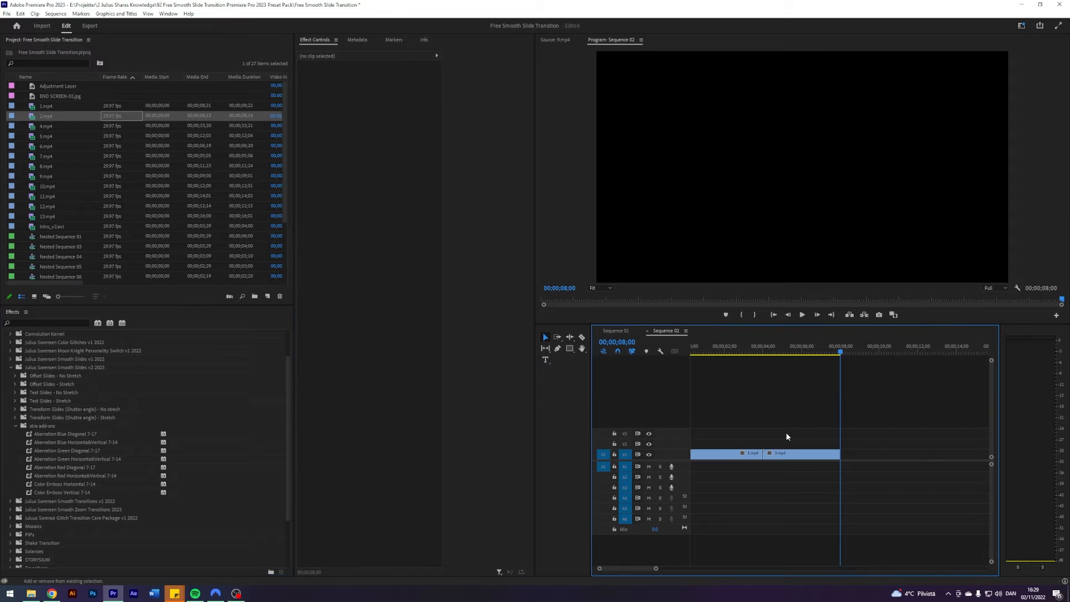
Put the playhead at the cut and create a new Adjustment Layer item
click(762, 351)
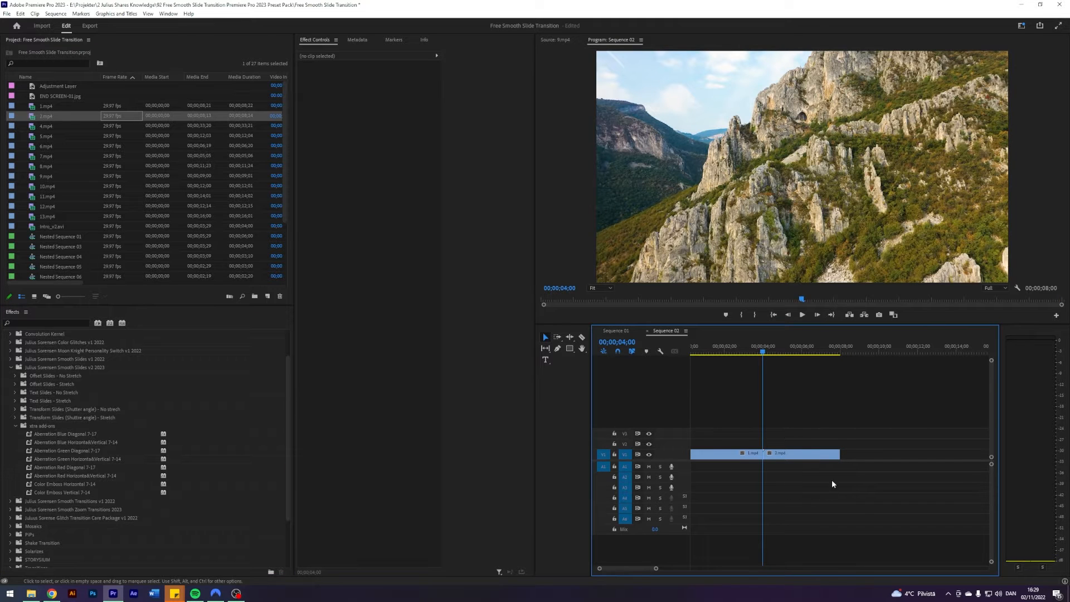
mouse_move(546, 385)
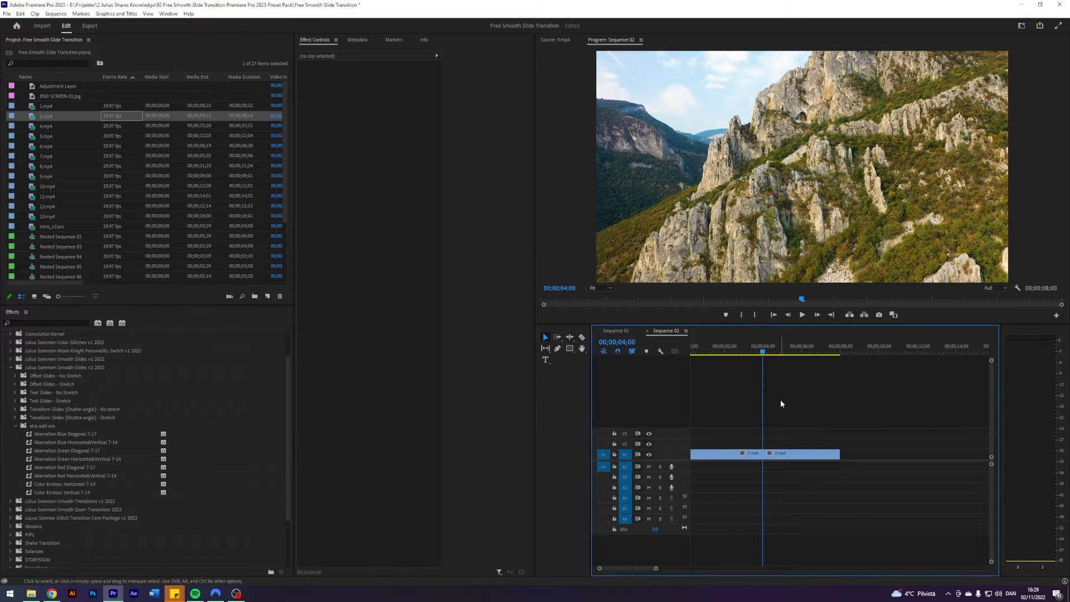
mouse_move(254, 296)
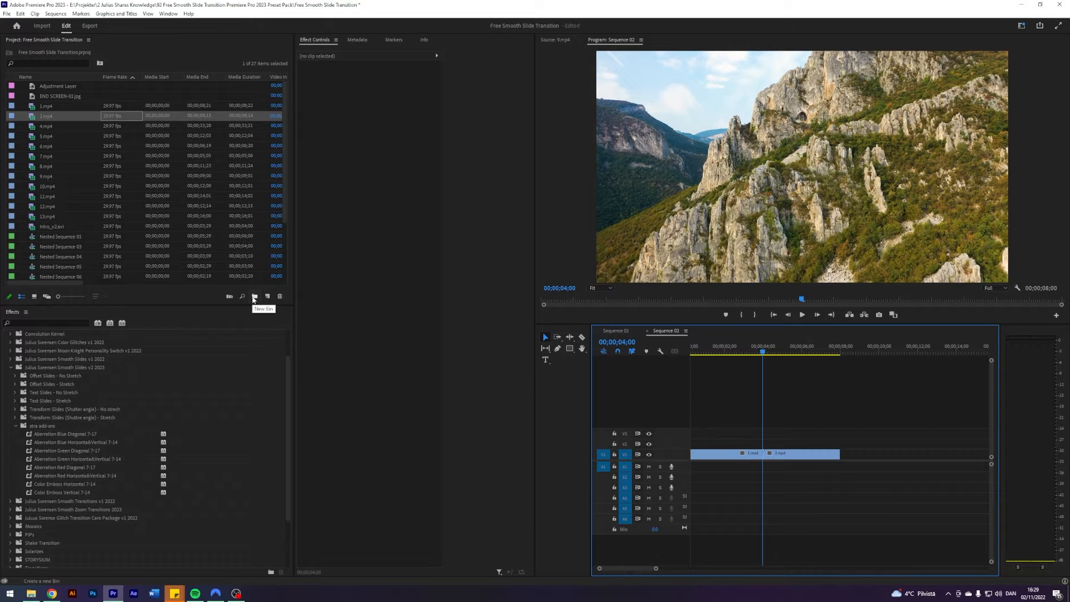
mouse_move(267, 295)
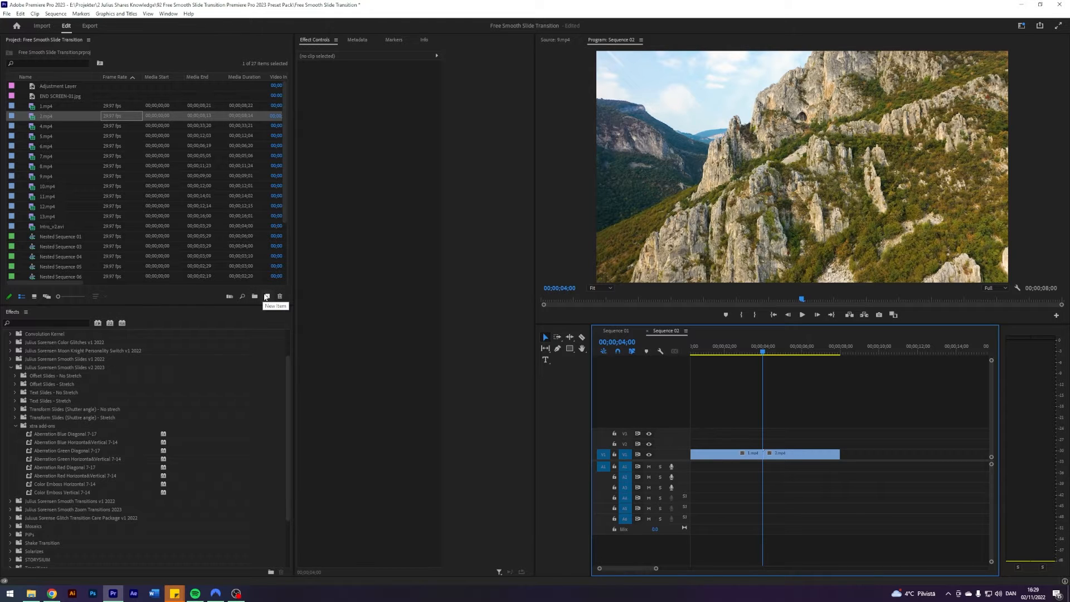
click(267, 295)
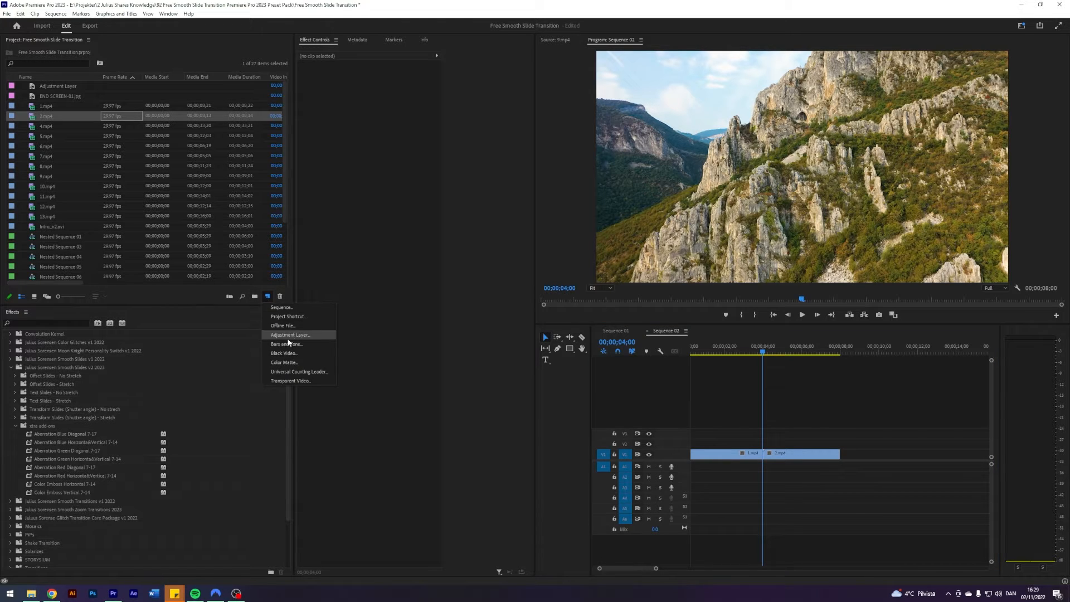
click(712, 399)
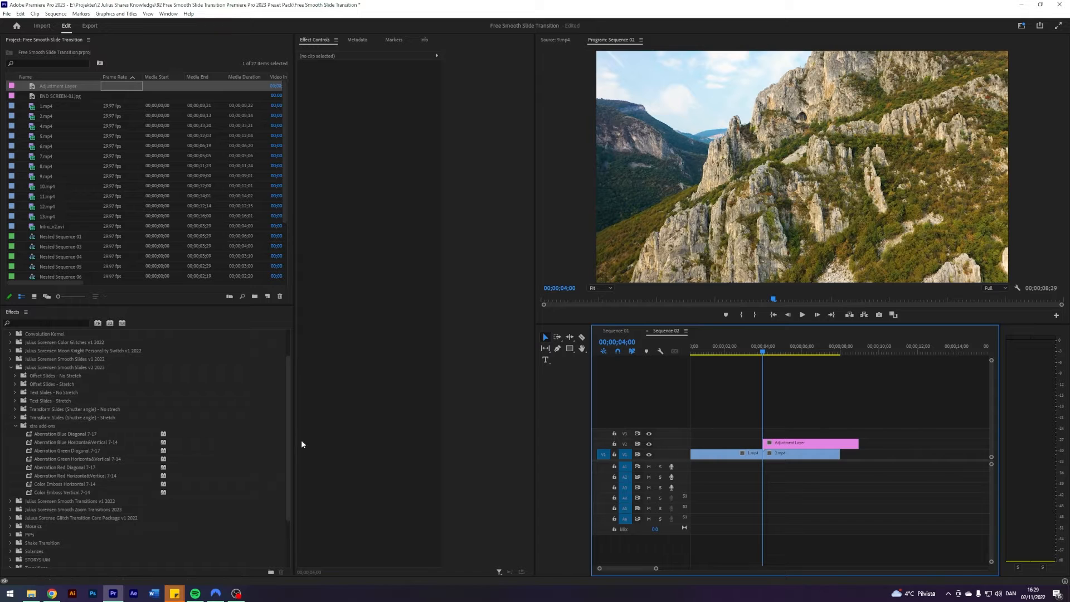
Trim the adjustment layer over the cut and apply Top Left Bottom Right 7-17
click(15, 375)
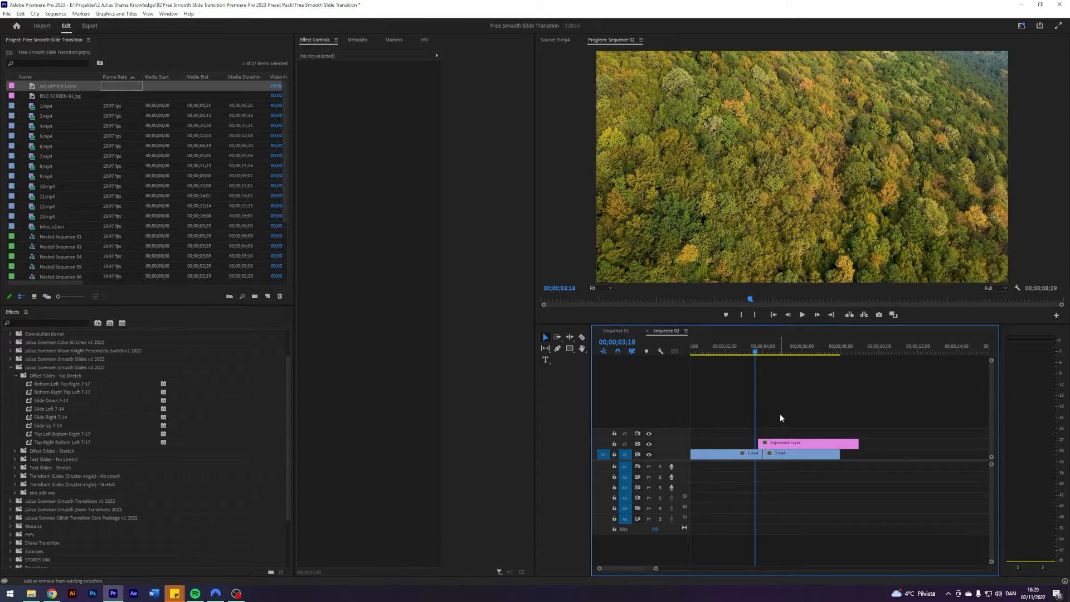
click(763, 351)
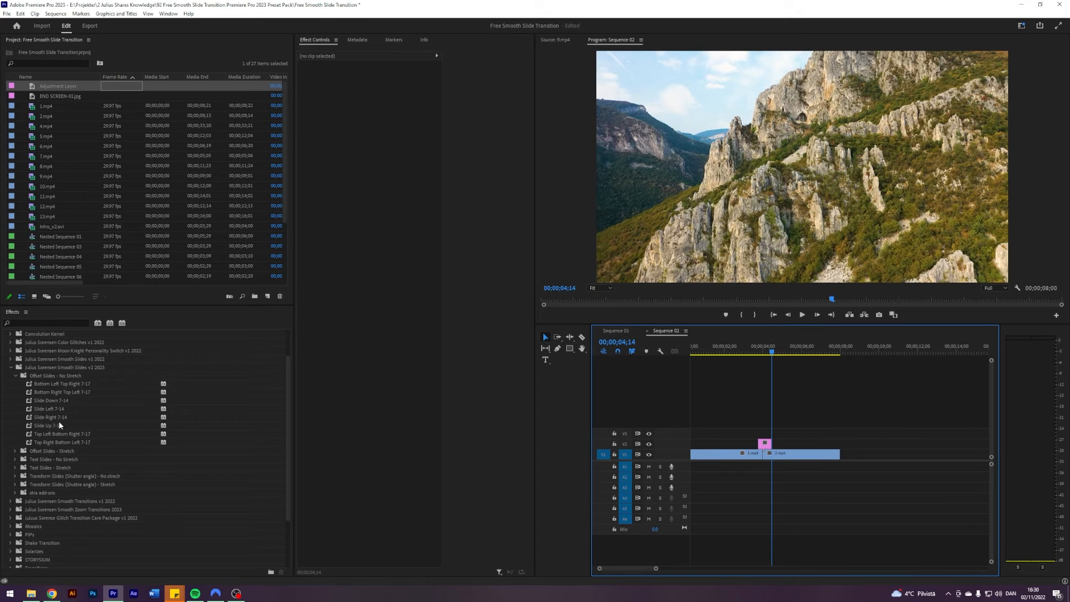
click(51, 401)
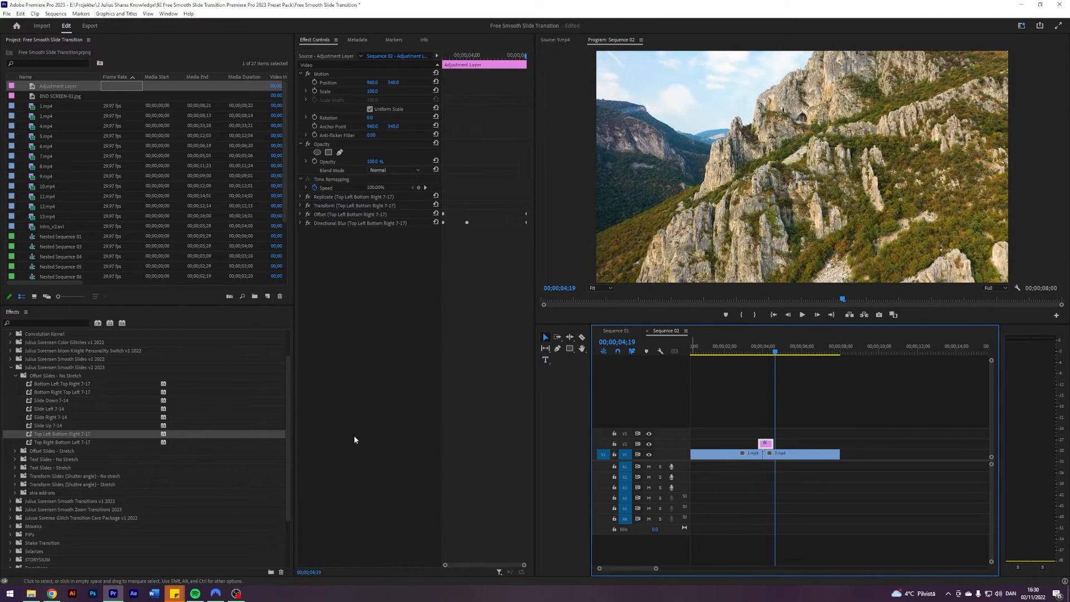
Show the extra add-ons presets and remove the slide effects from the adjustment layer
click(15, 375)
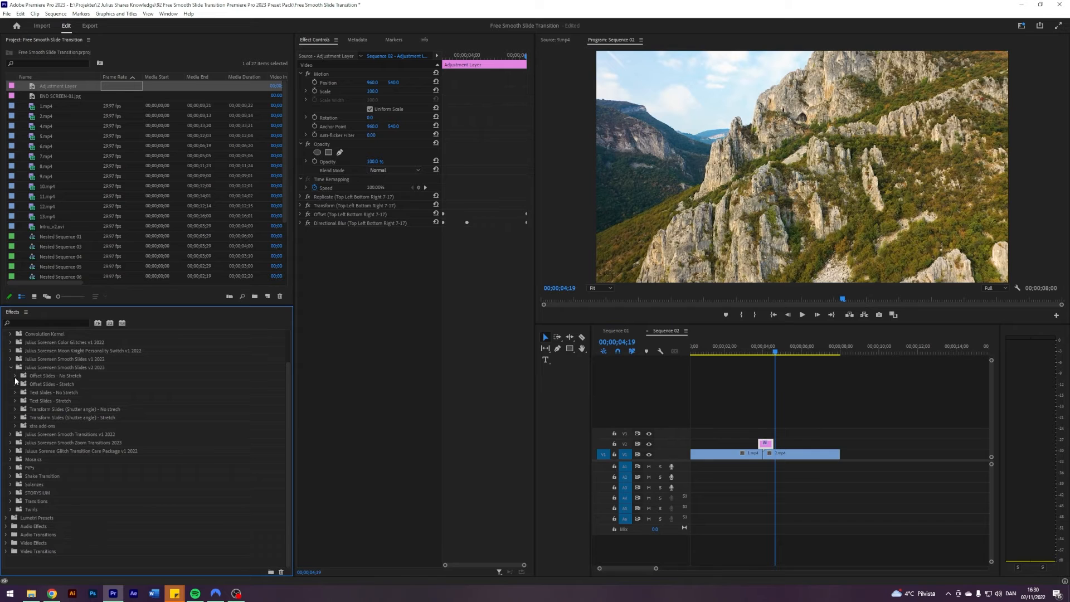
mouse_move(30, 451)
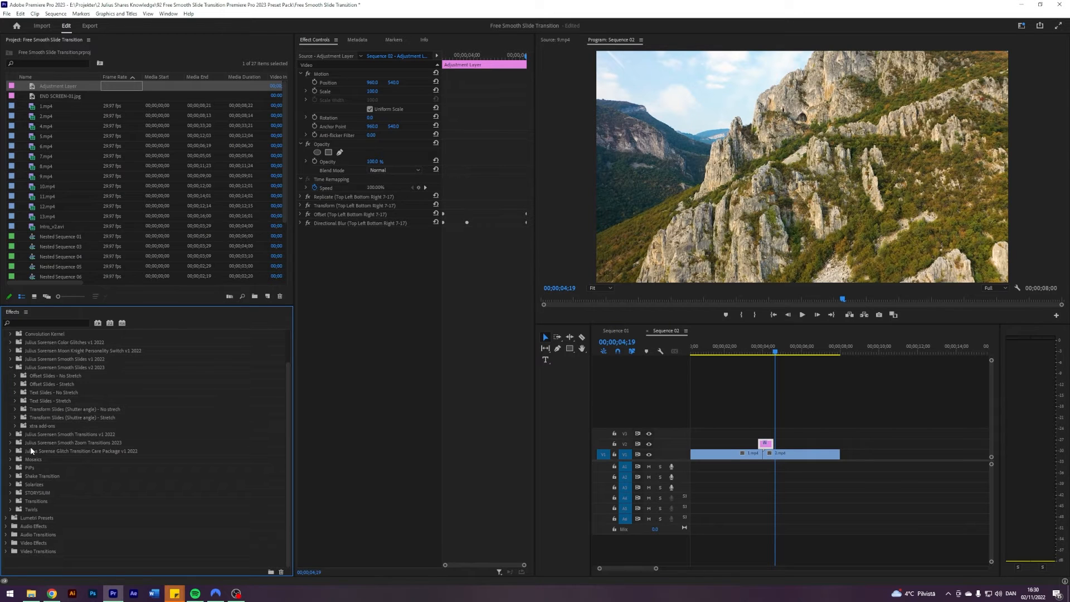
click(15, 426)
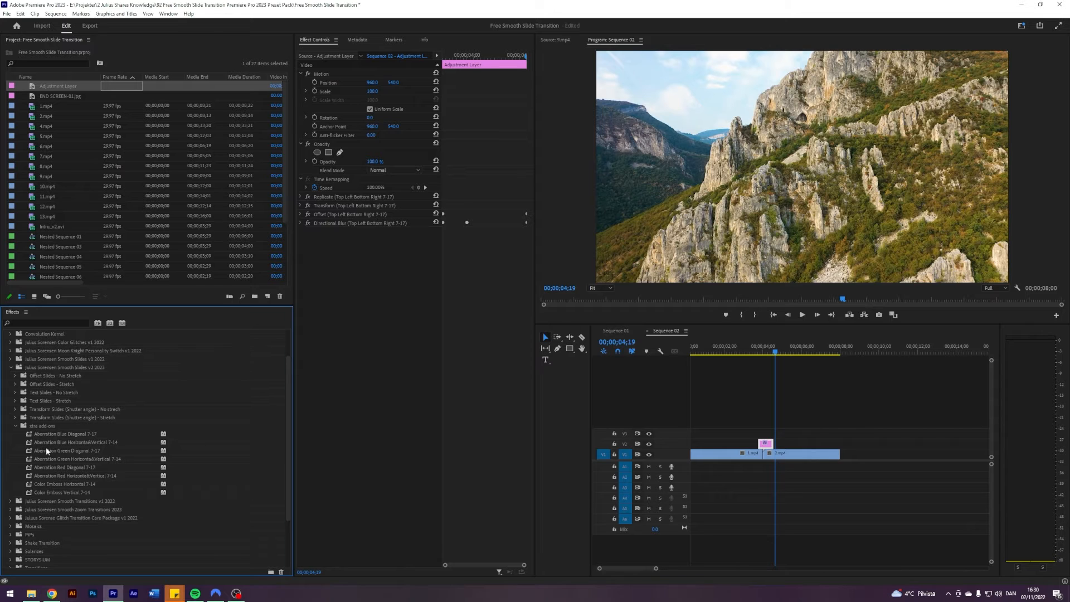
mouse_move(38, 501)
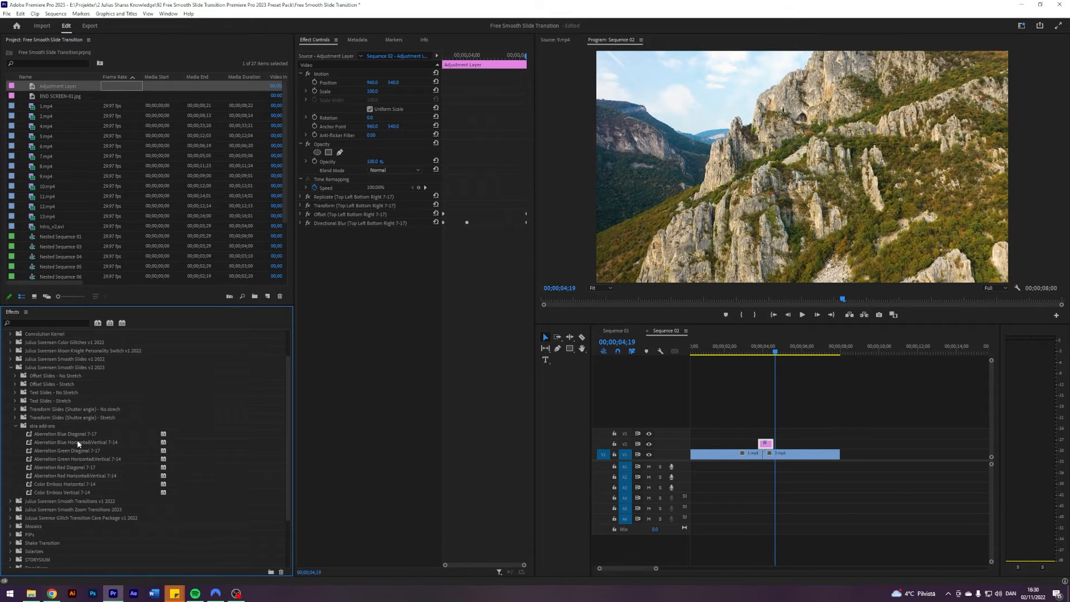
mouse_move(67, 450)
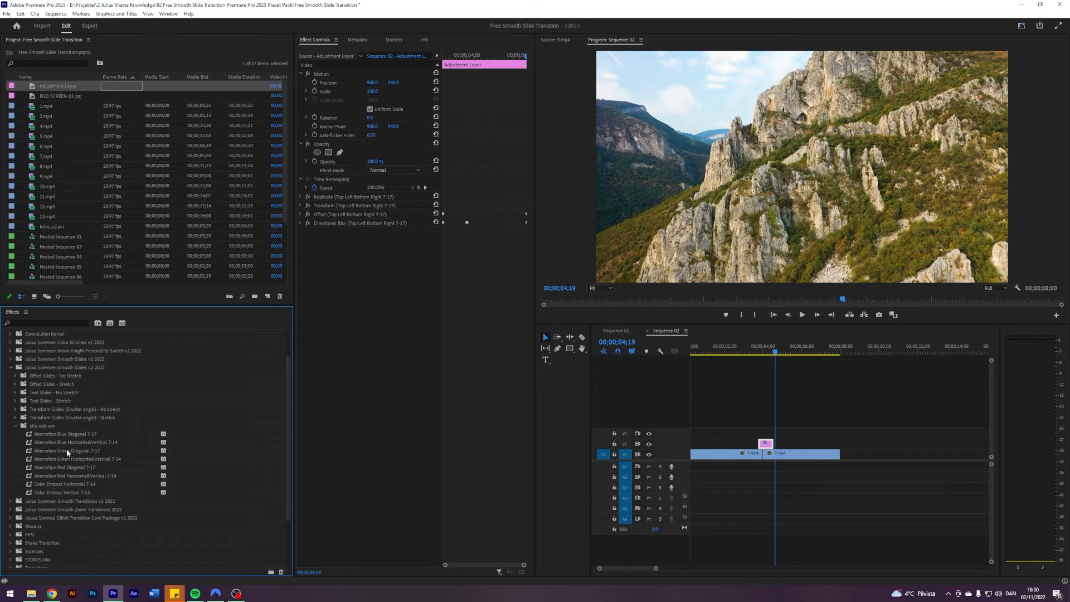
mouse_move(87, 442)
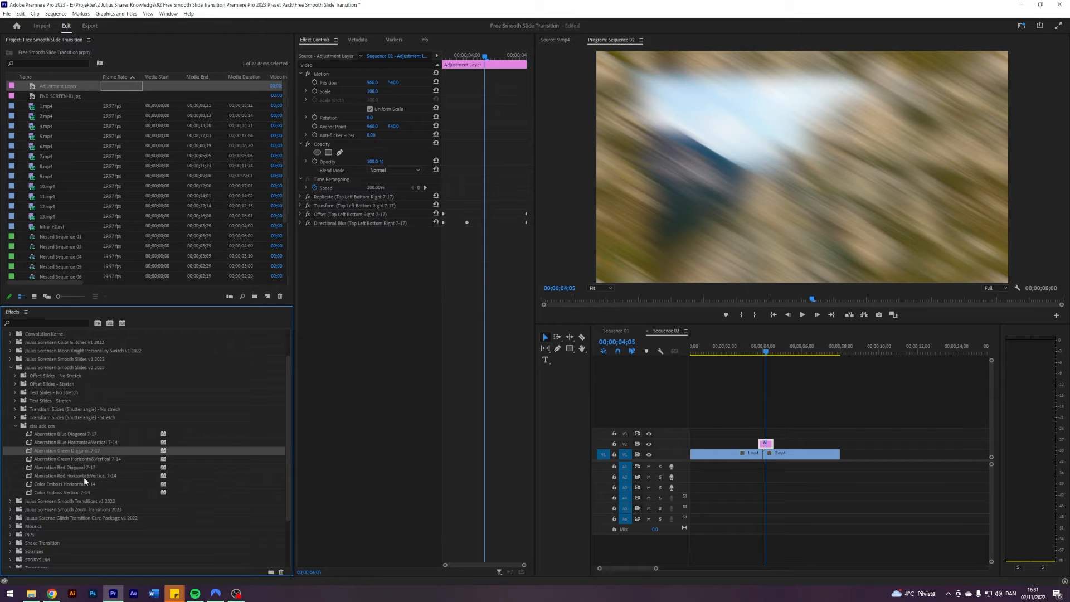
click(64, 467)
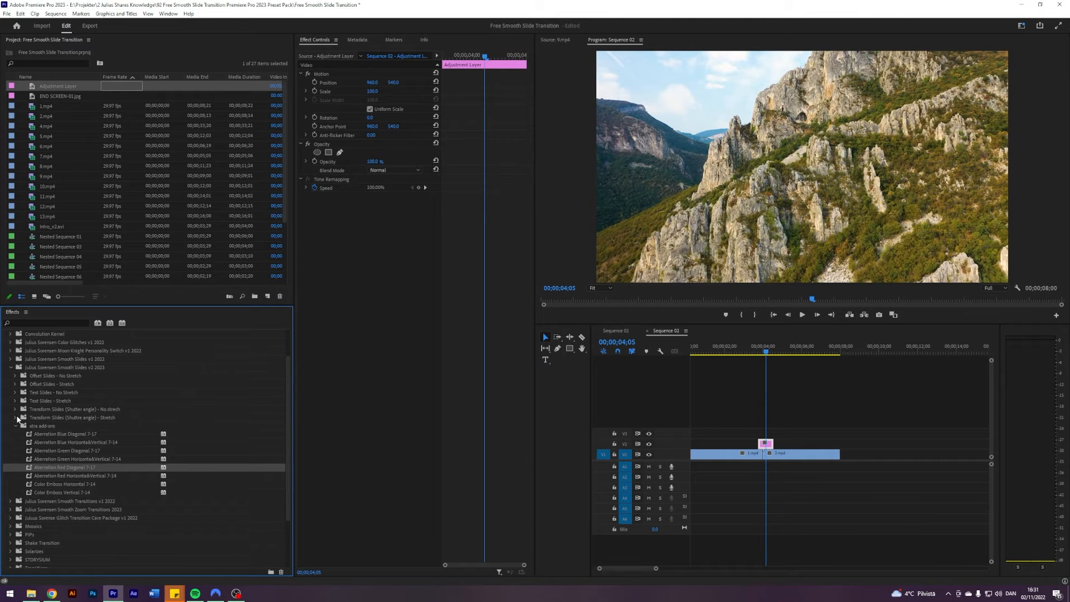
Expand and scroll through the Transform Slides (Shutter angle) - No Stretch presets
click(16, 408)
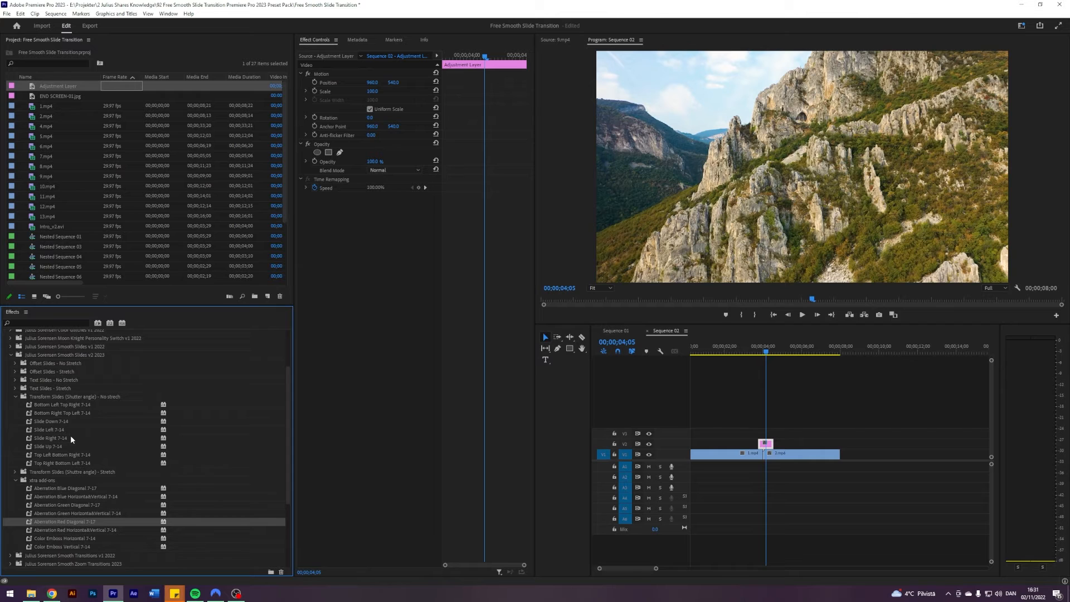
scroll(down, 3)
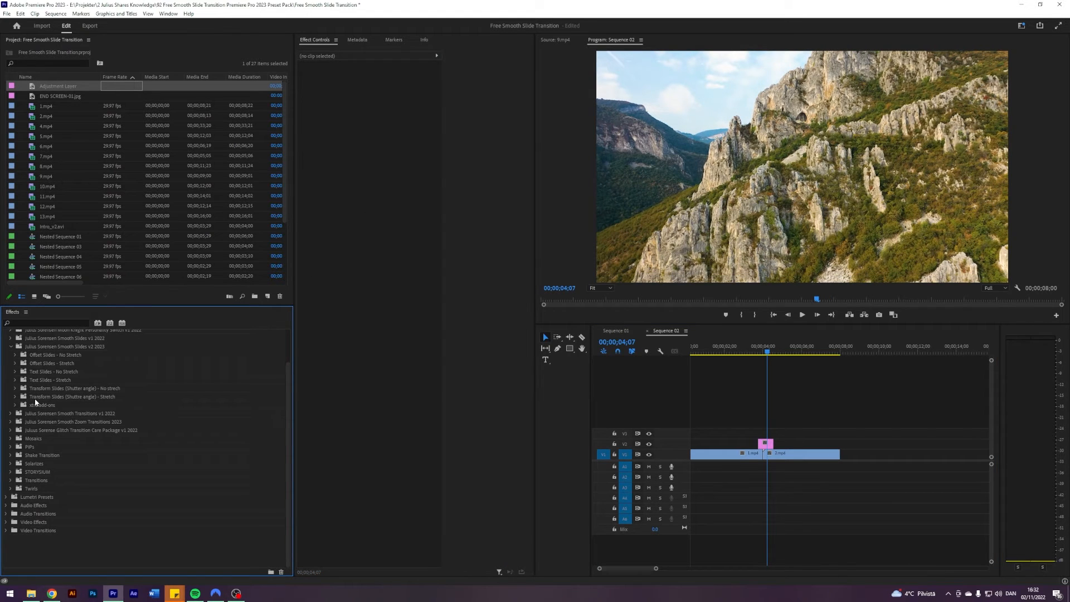
mouse_move(39, 404)
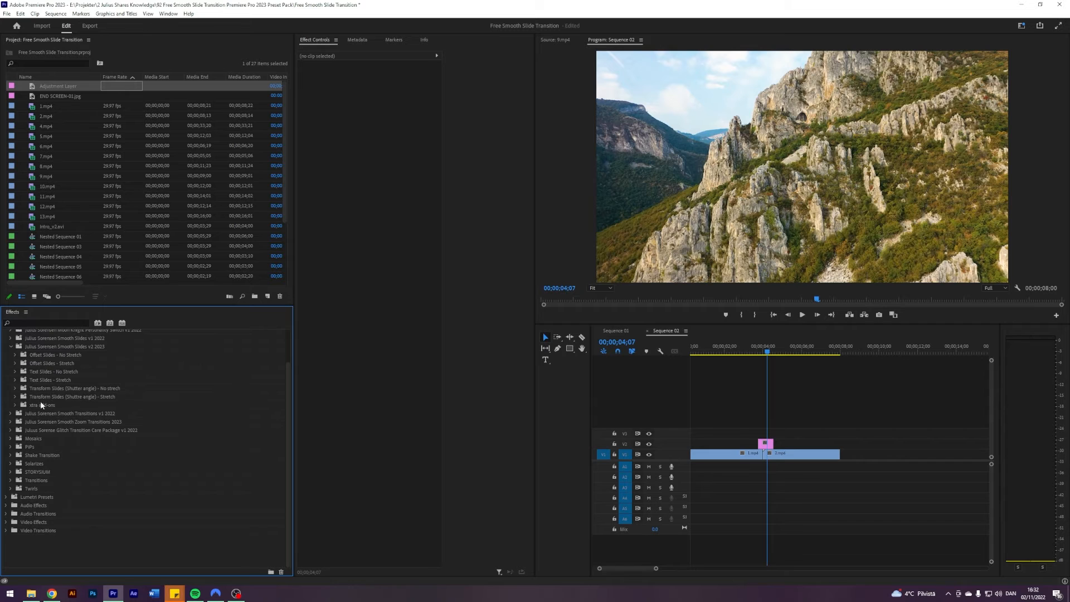
mouse_move(17, 368)
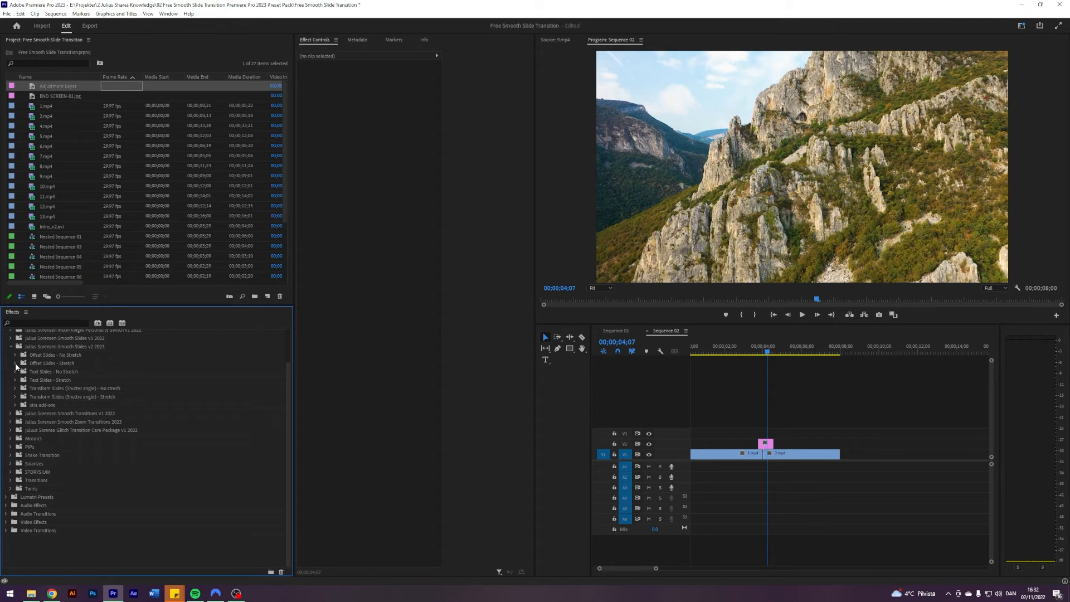
Apply Offset Slide Right 7-14 to the adjustment layer, then select its effects for removal
click(15, 354)
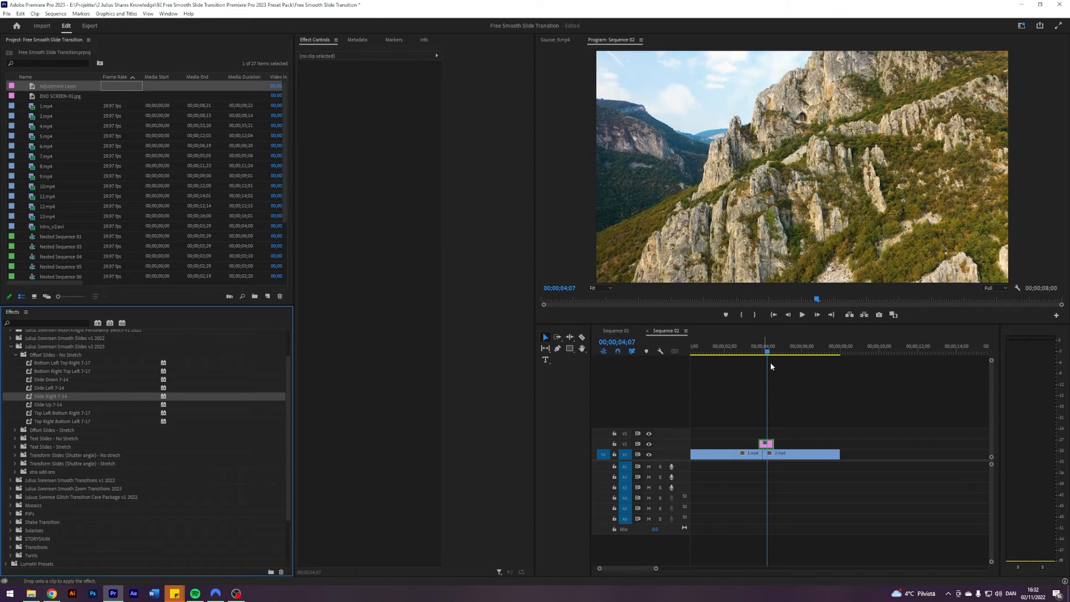
click(766, 444)
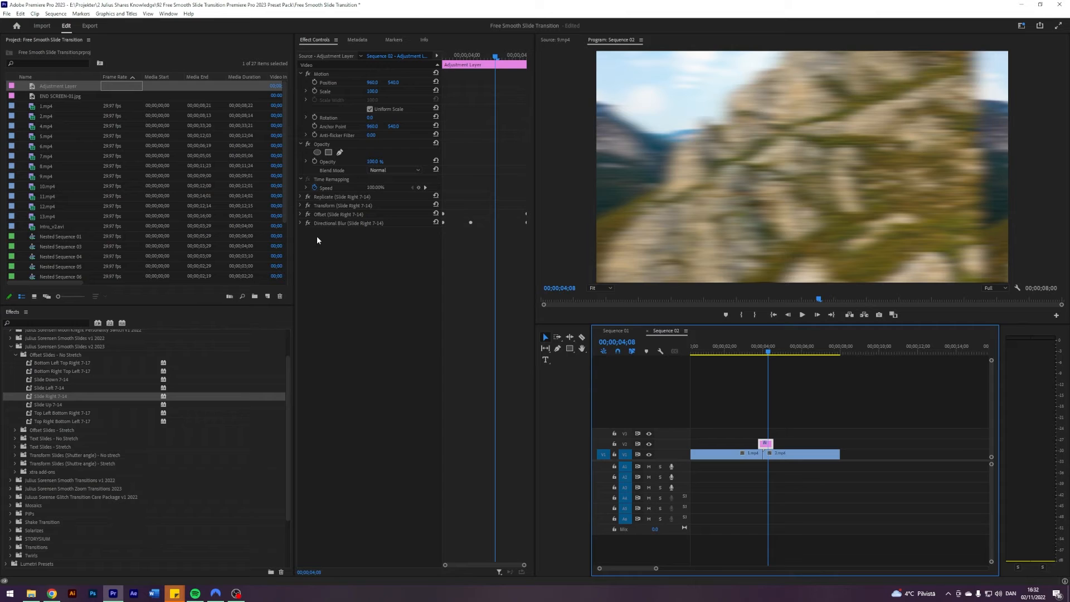
click(347, 223)
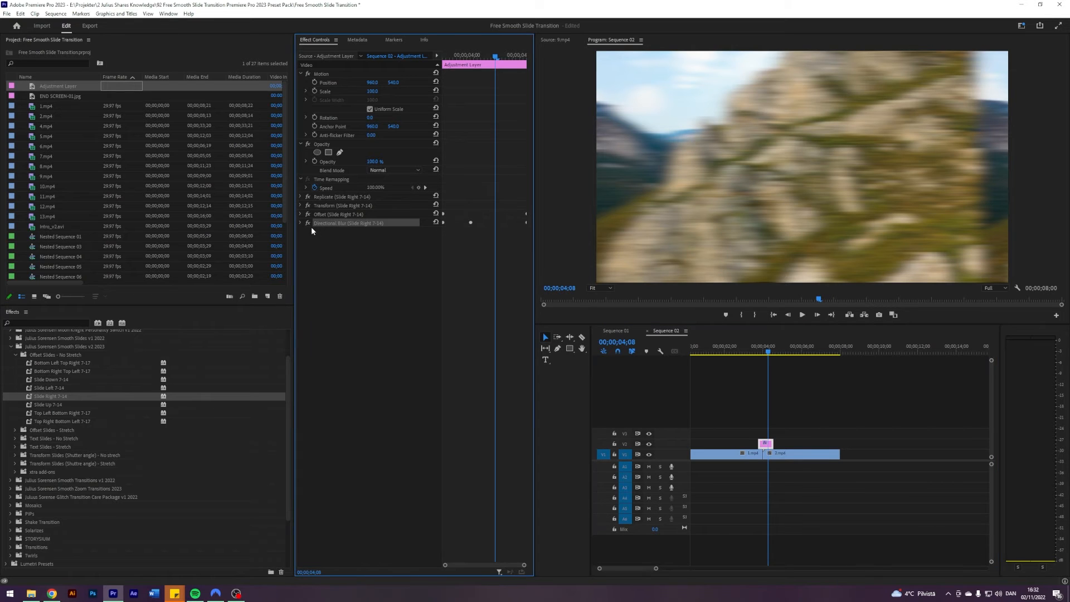
click(305, 223)
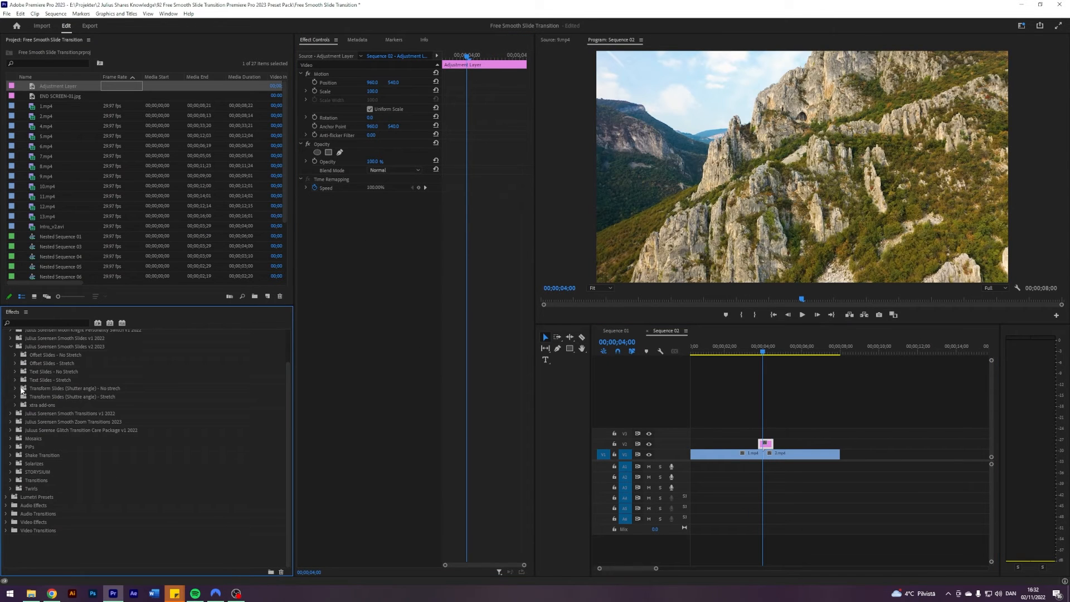
Expand the Transform Slides (Shutter angle) - No Stretch presets folder
click(15, 388)
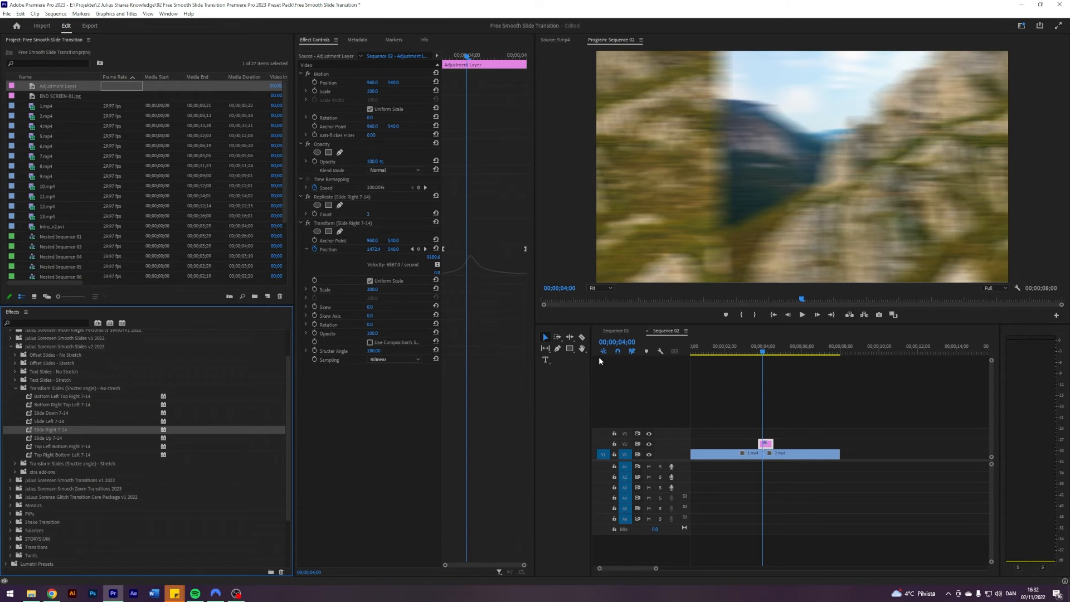
mouse_move(706, 204)
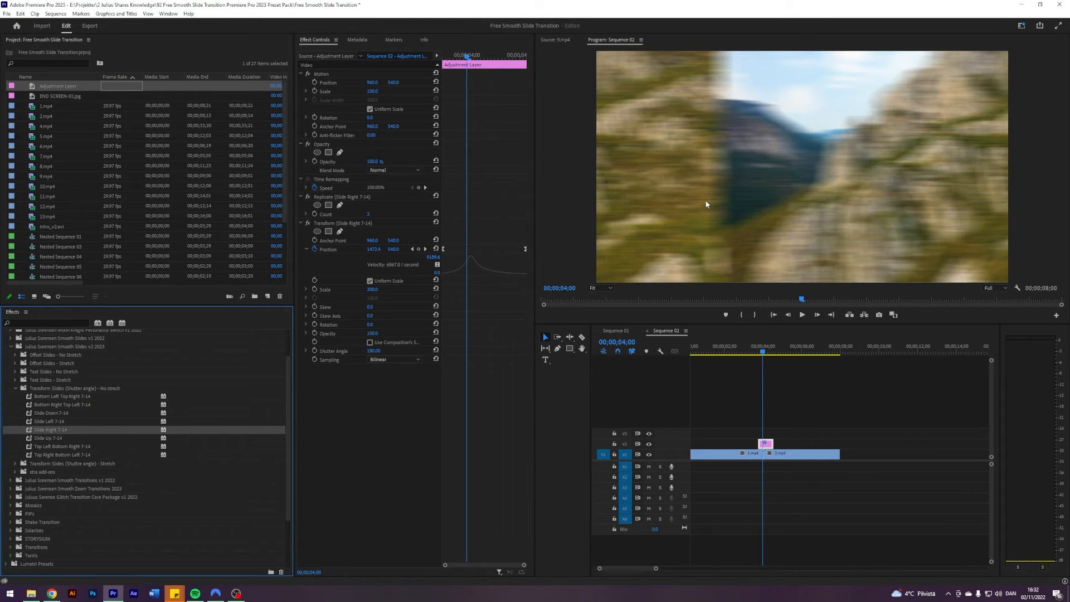
mouse_move(699, 345)
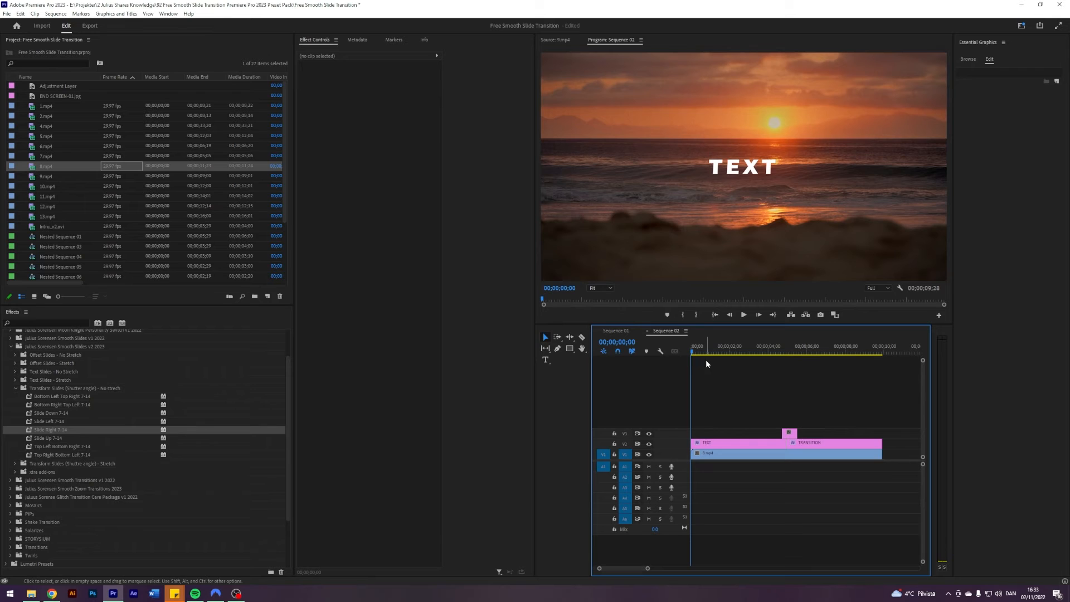
Preview the TEXT-to-TRANSITION change and select the adjustment layer at the title cut
click(754, 350)
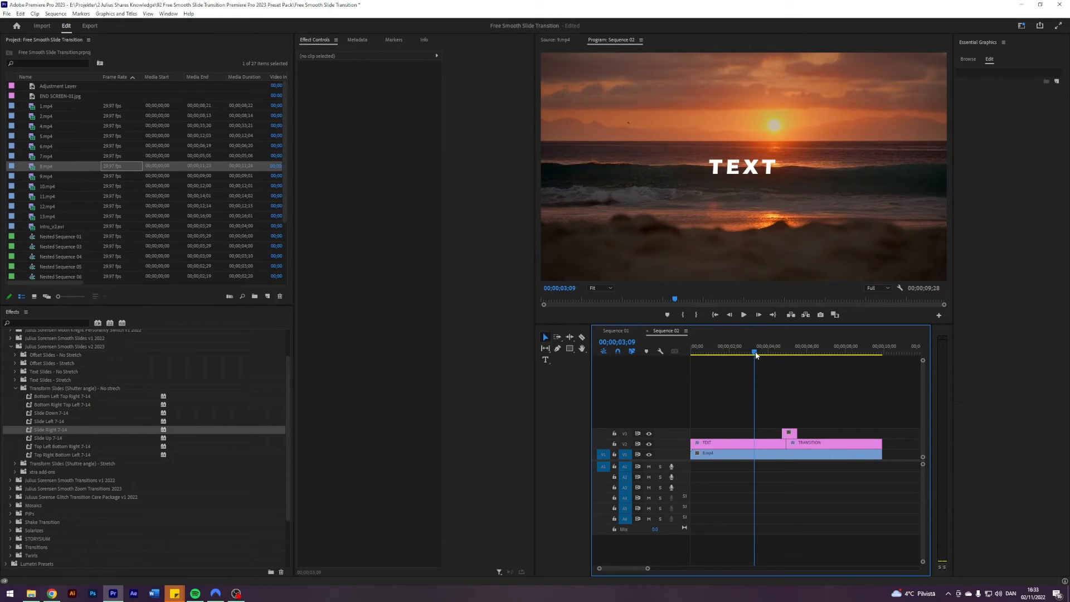
mouse_move(773, 179)
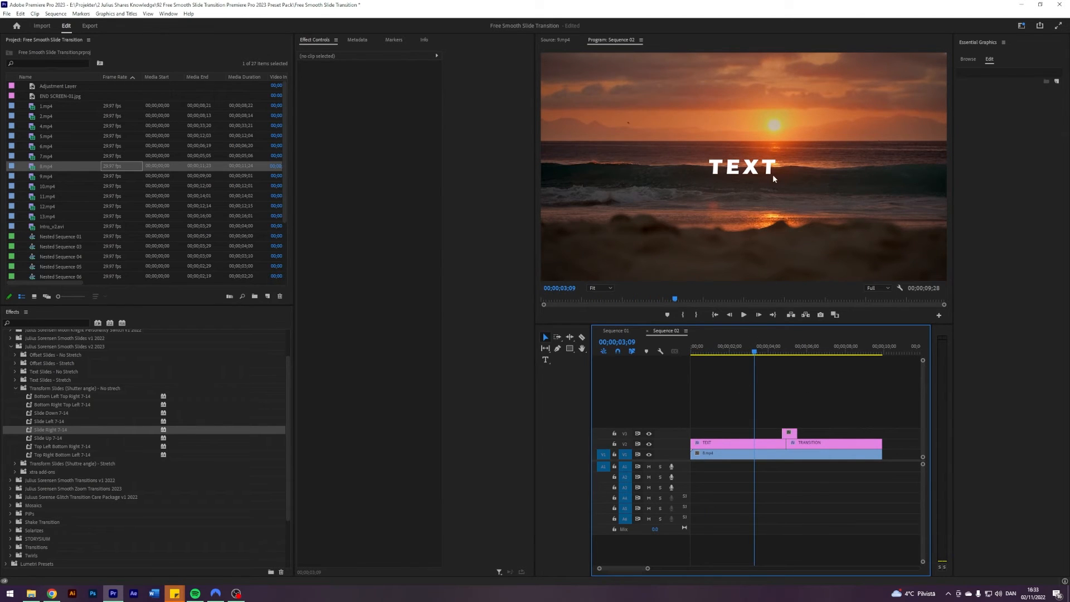
click(744, 314)
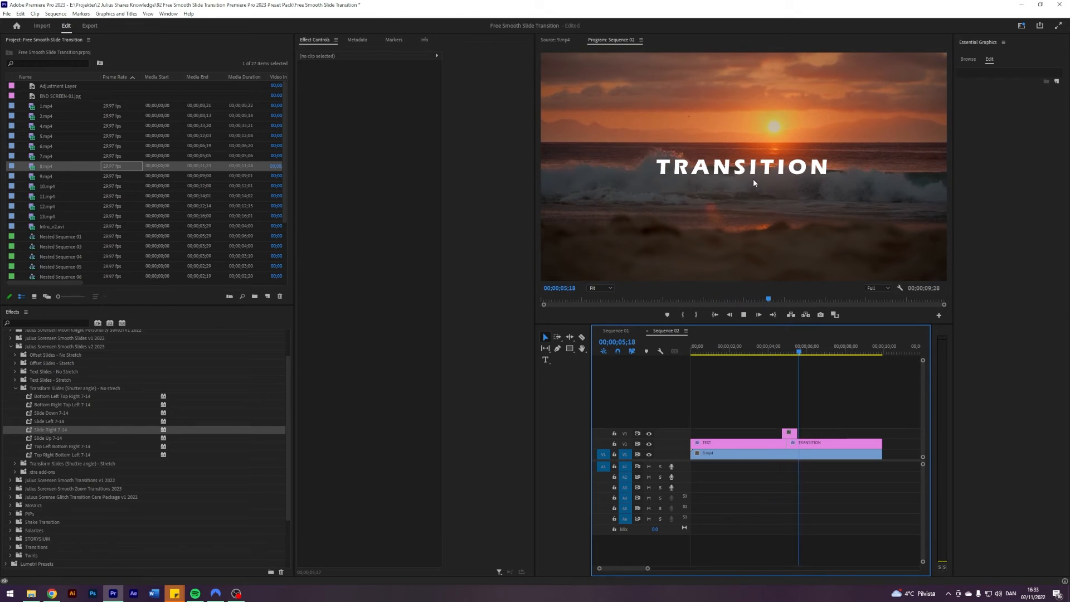
click(782, 352)
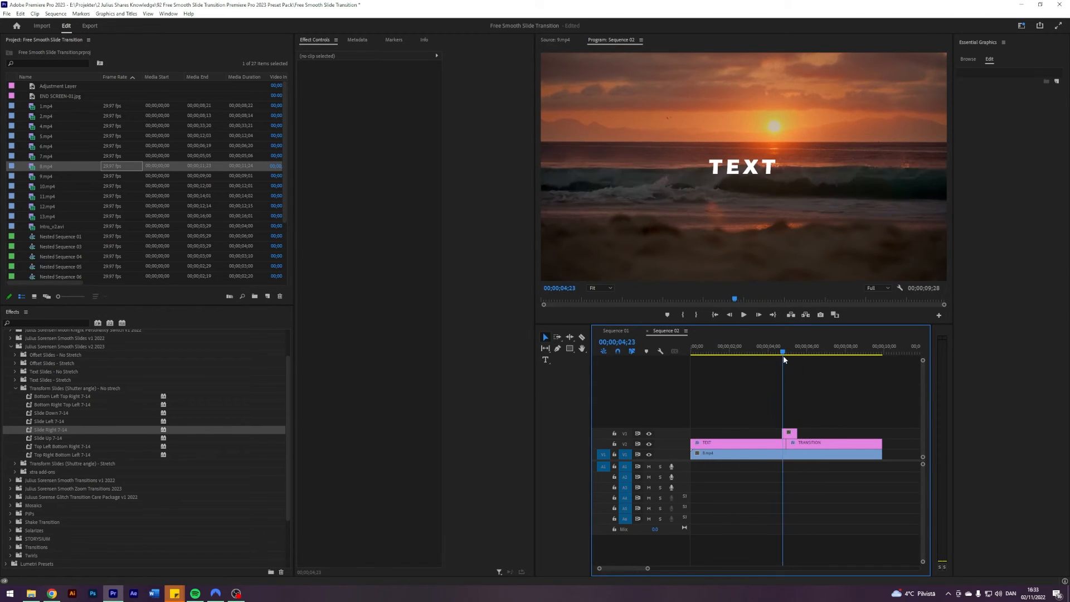
click(778, 351)
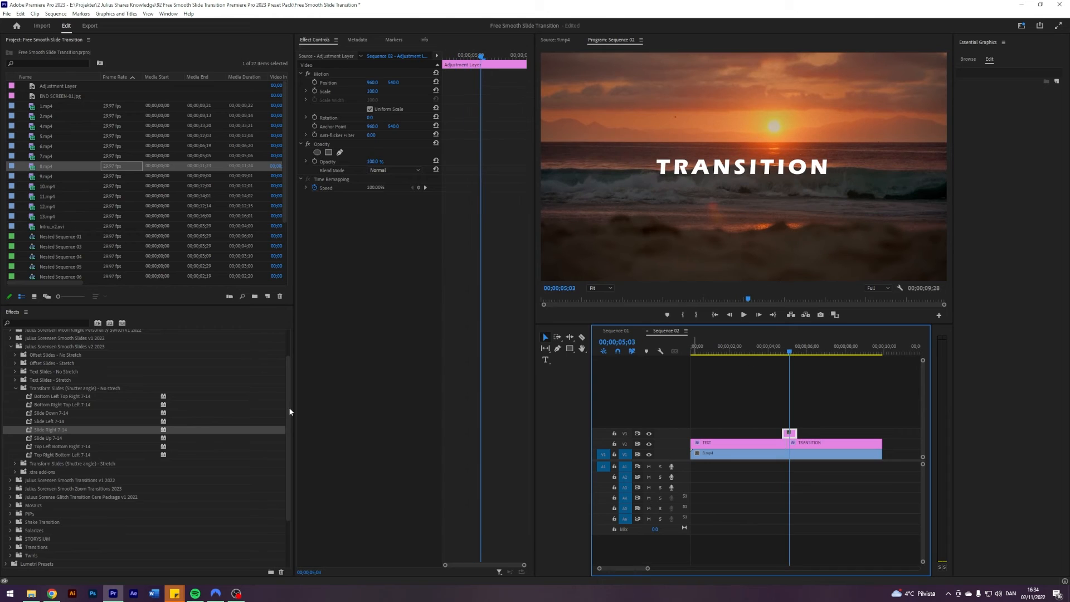
Collapse the Transform Slides and No Stretch folders to show the Text Slides - Stretch presets
click(16, 388)
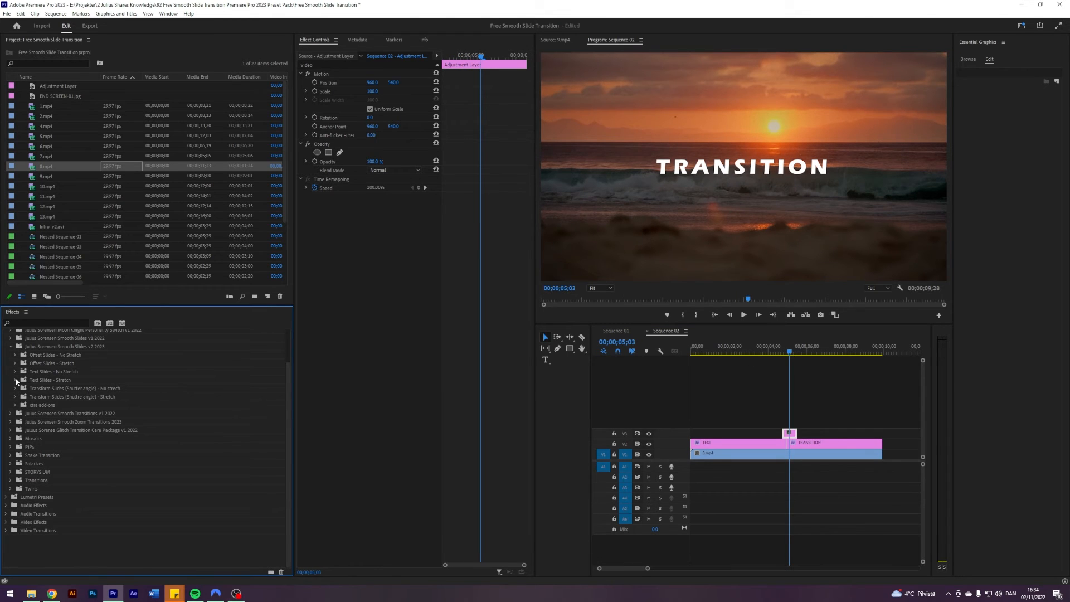
mouse_move(46, 384)
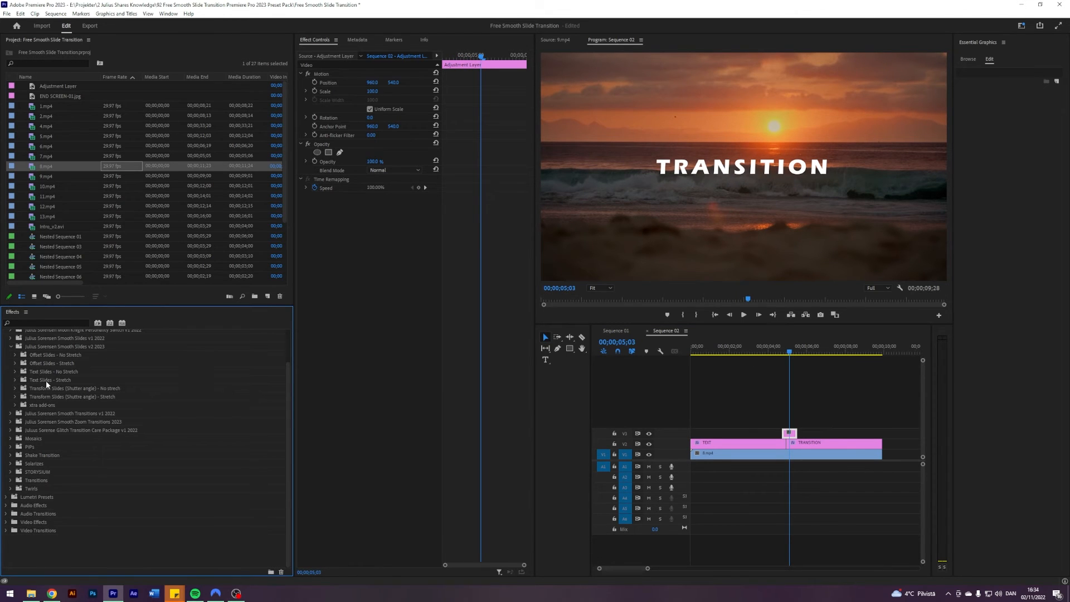
click(15, 371)
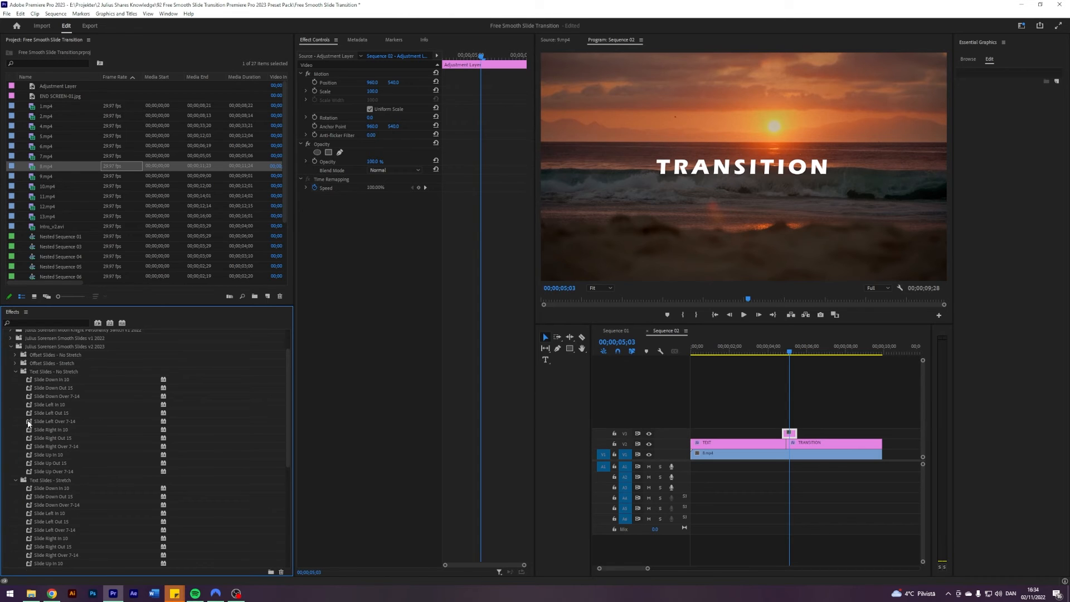
click(16, 371)
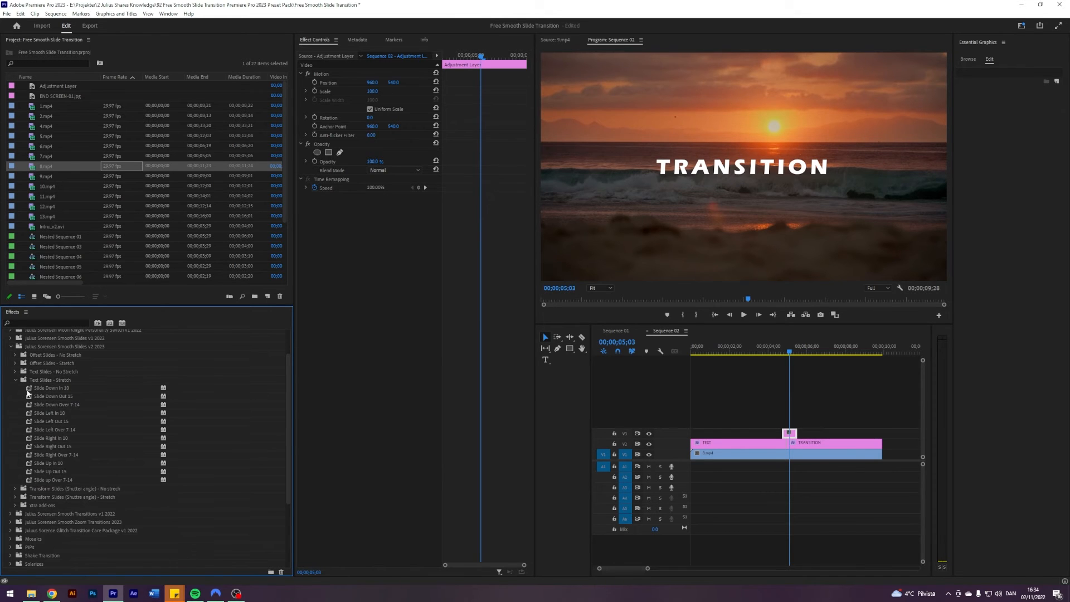
mouse_move(49, 394)
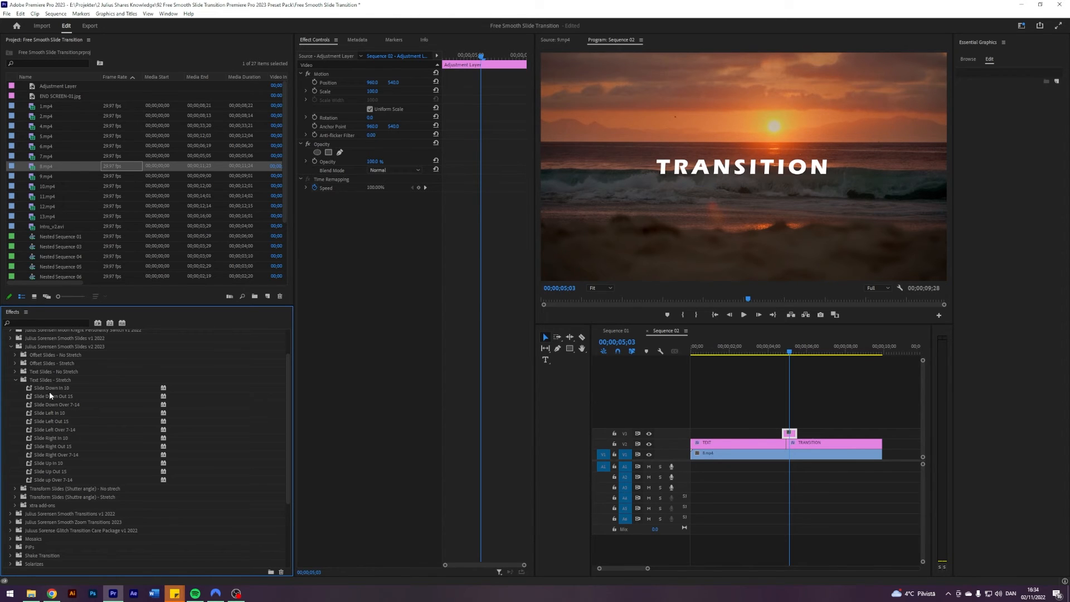
click(53, 396)
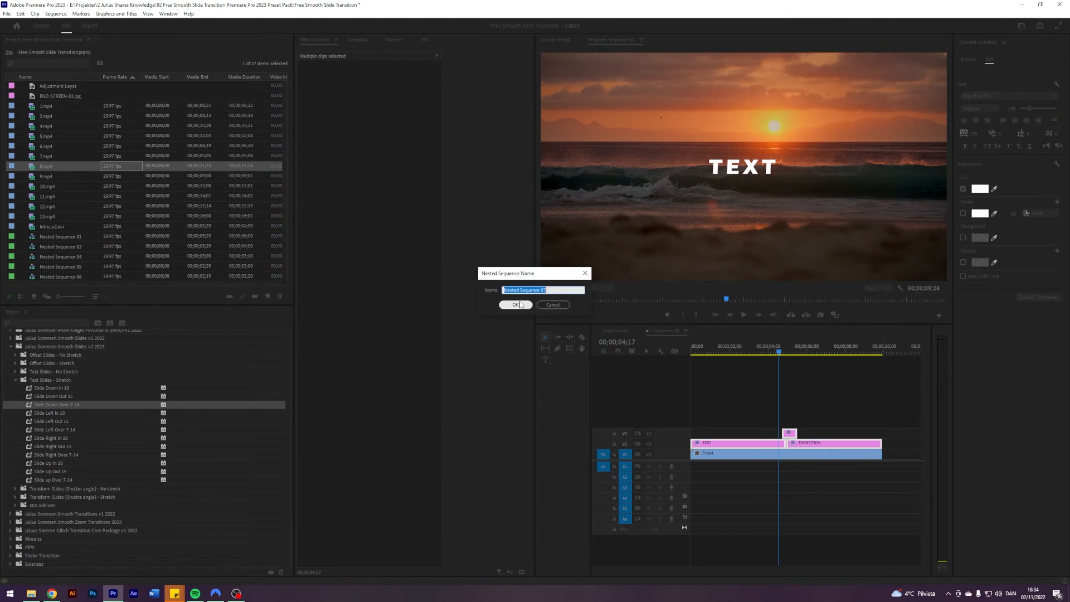
Confirm the nested sequence name and apply Slide Down In 10 to the title's adjustment layer
click(516, 304)
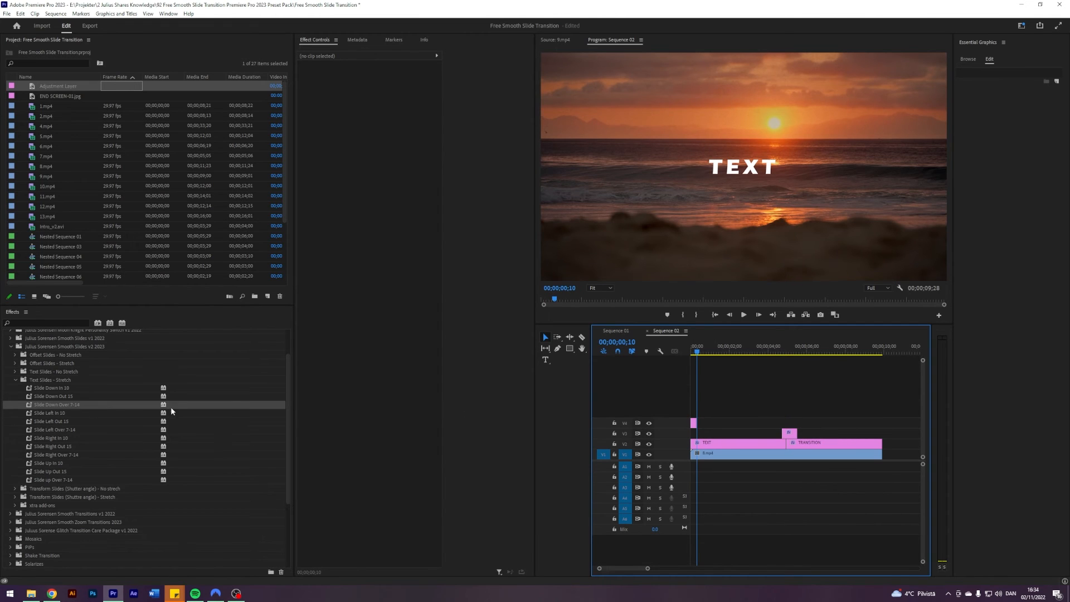
click(694, 423)
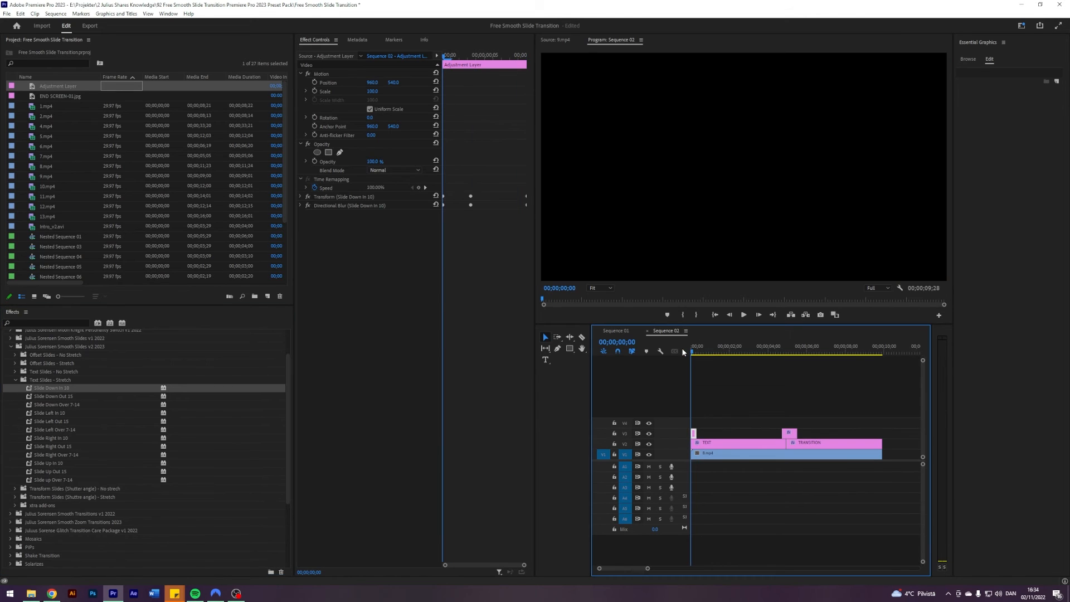
click(709, 453)
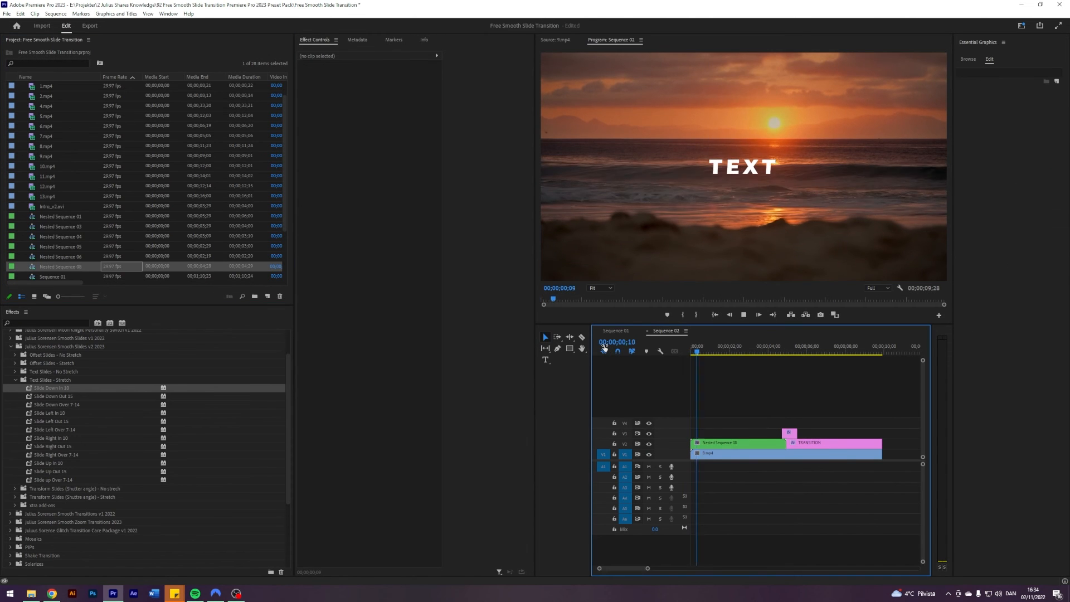
Split the end Slide Down Out 15 adjustment layer at 9;13 and keep only its tail
click(708, 347)
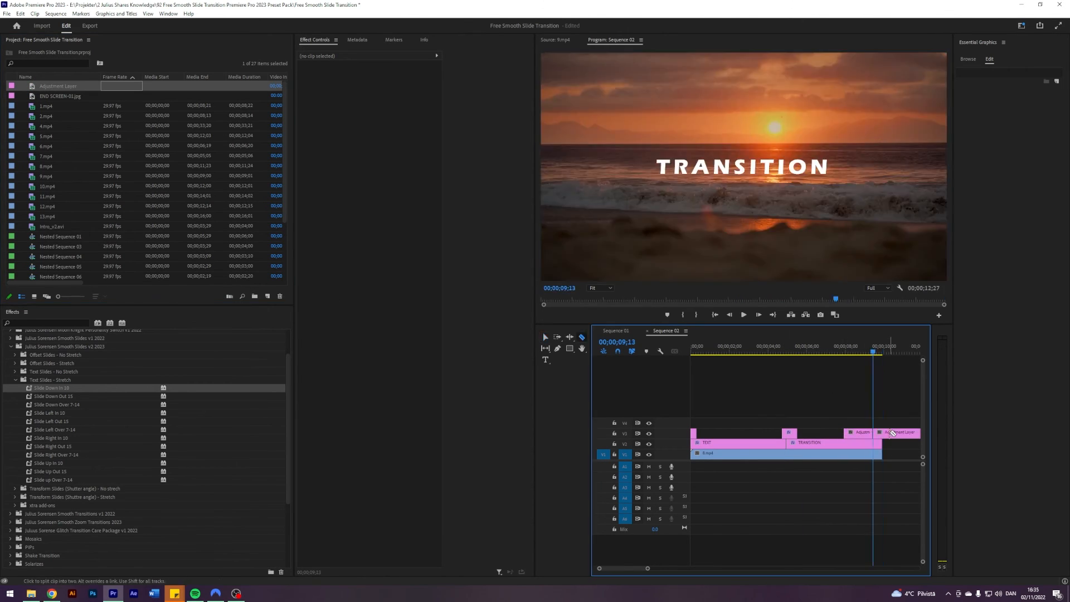
click(901, 433)
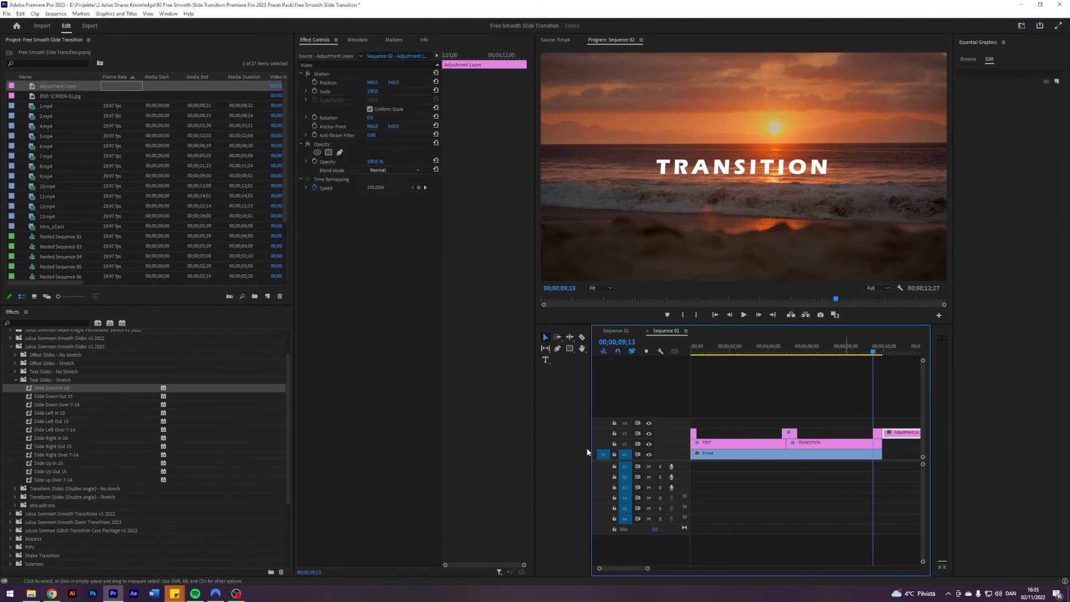
click(902, 432)
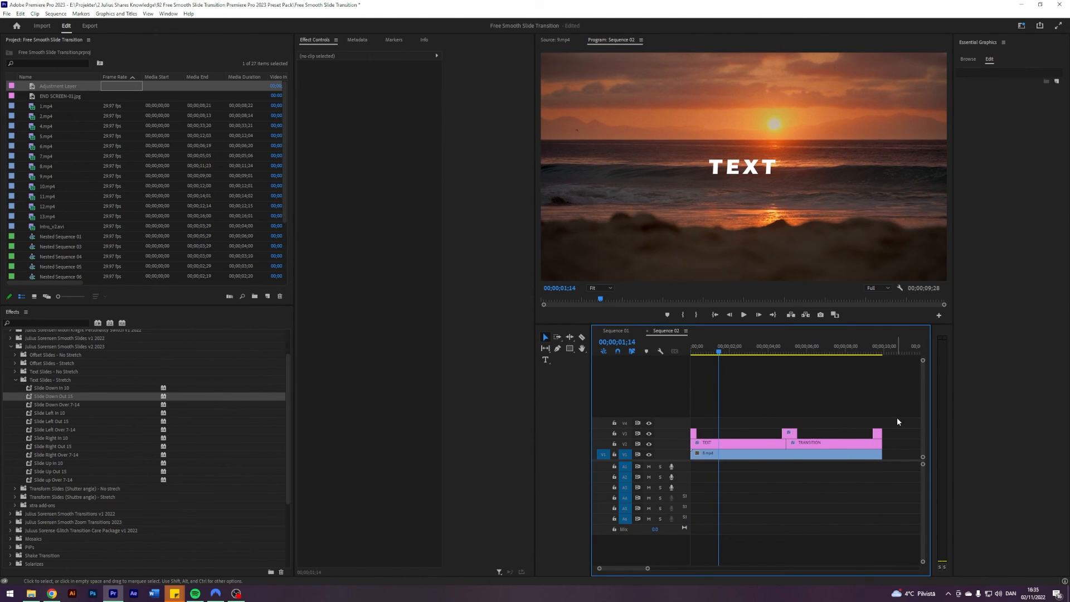
Nest the TEXT and TRANSITION titles with their adjustment layers, then preview the slide animation
right_click(789, 442)
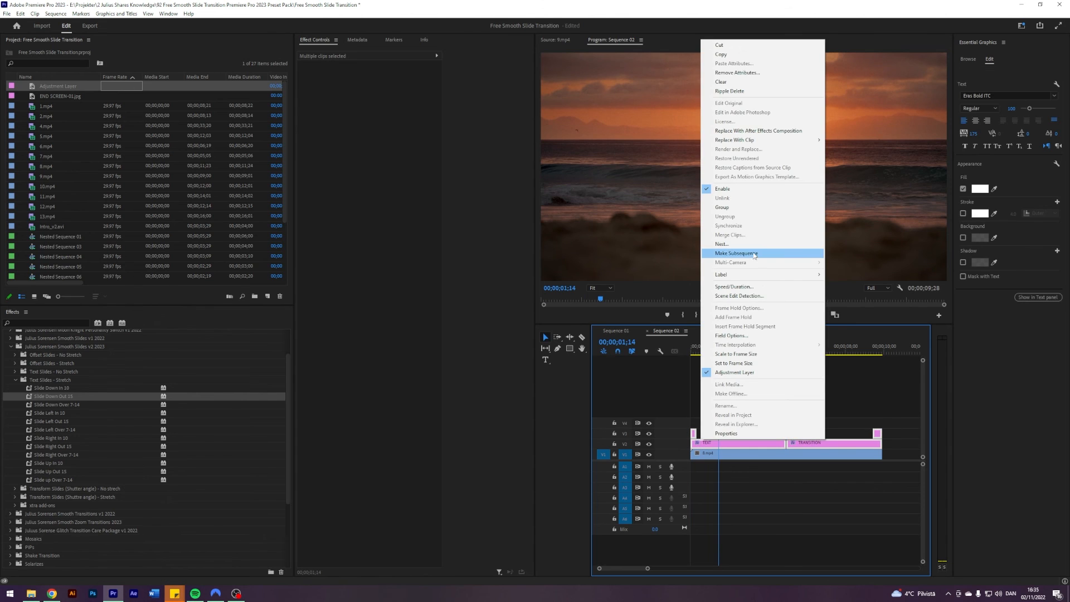
click(736, 253)
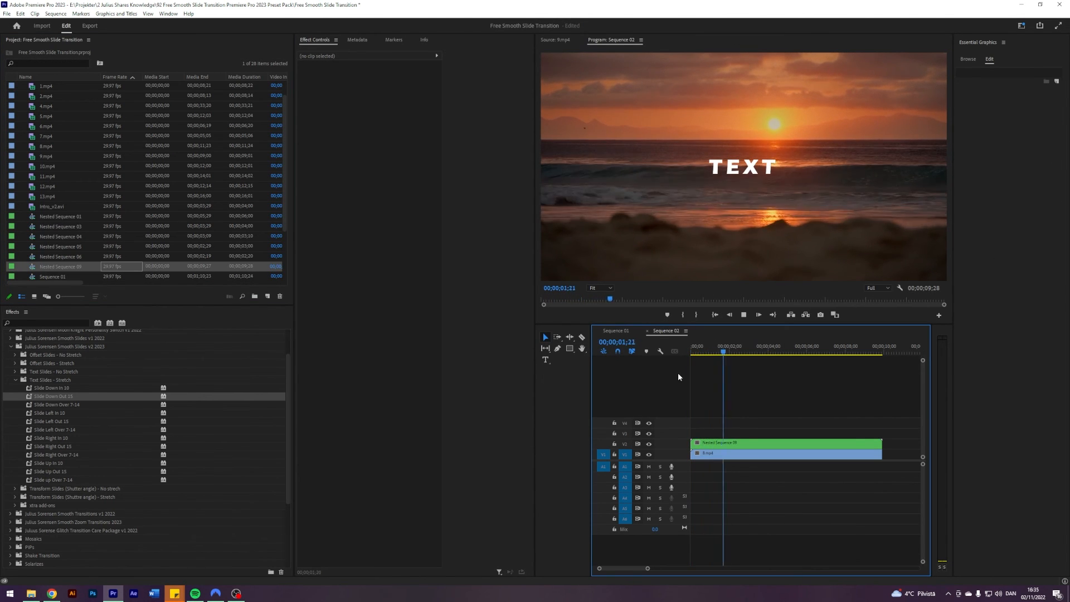
click(761, 350)
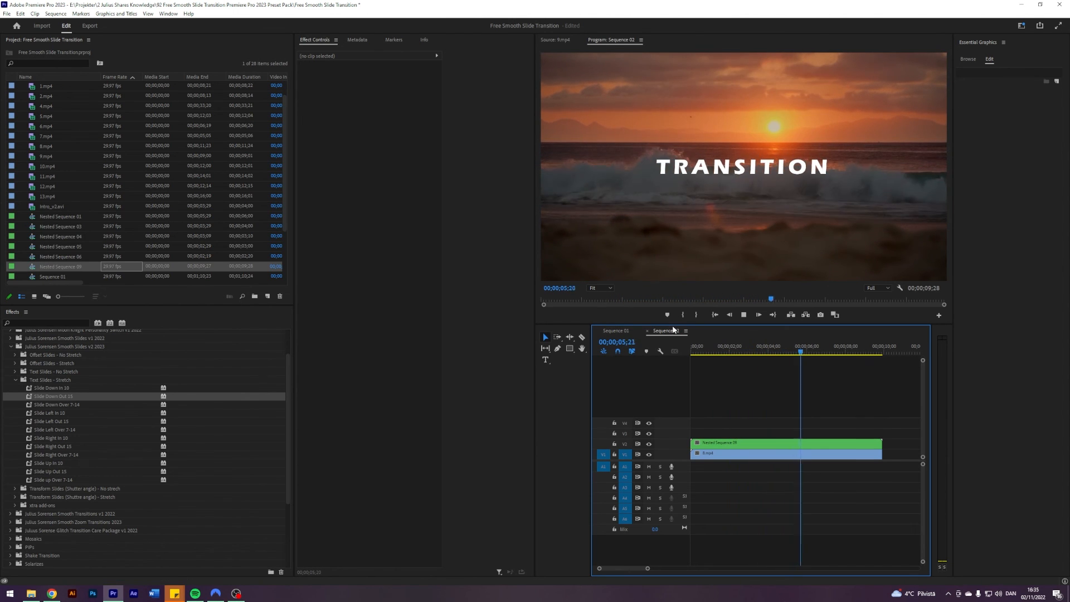
click(840, 350)
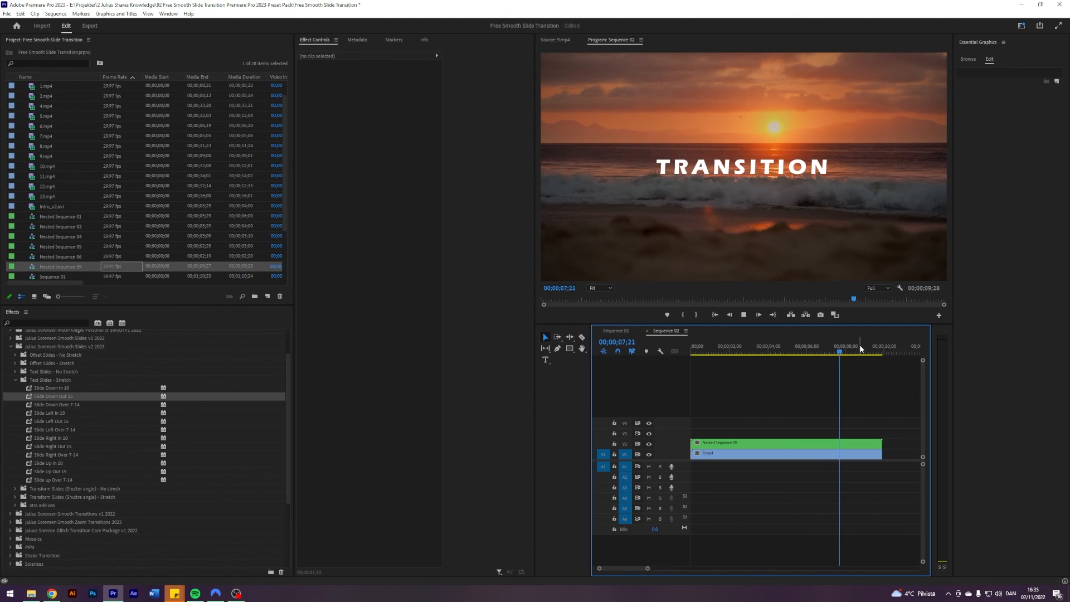
click(879, 348)
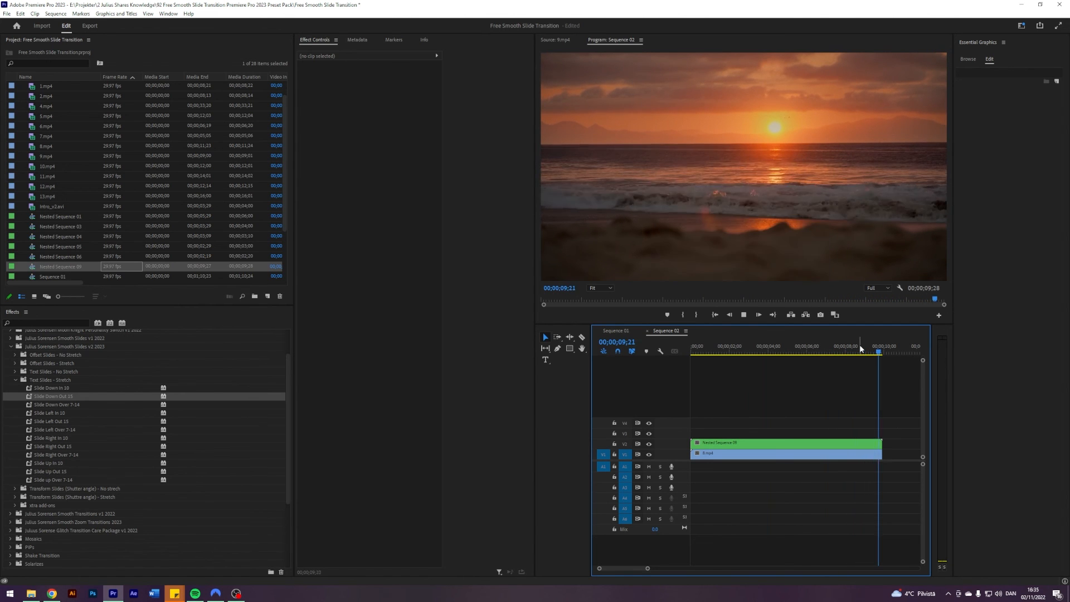